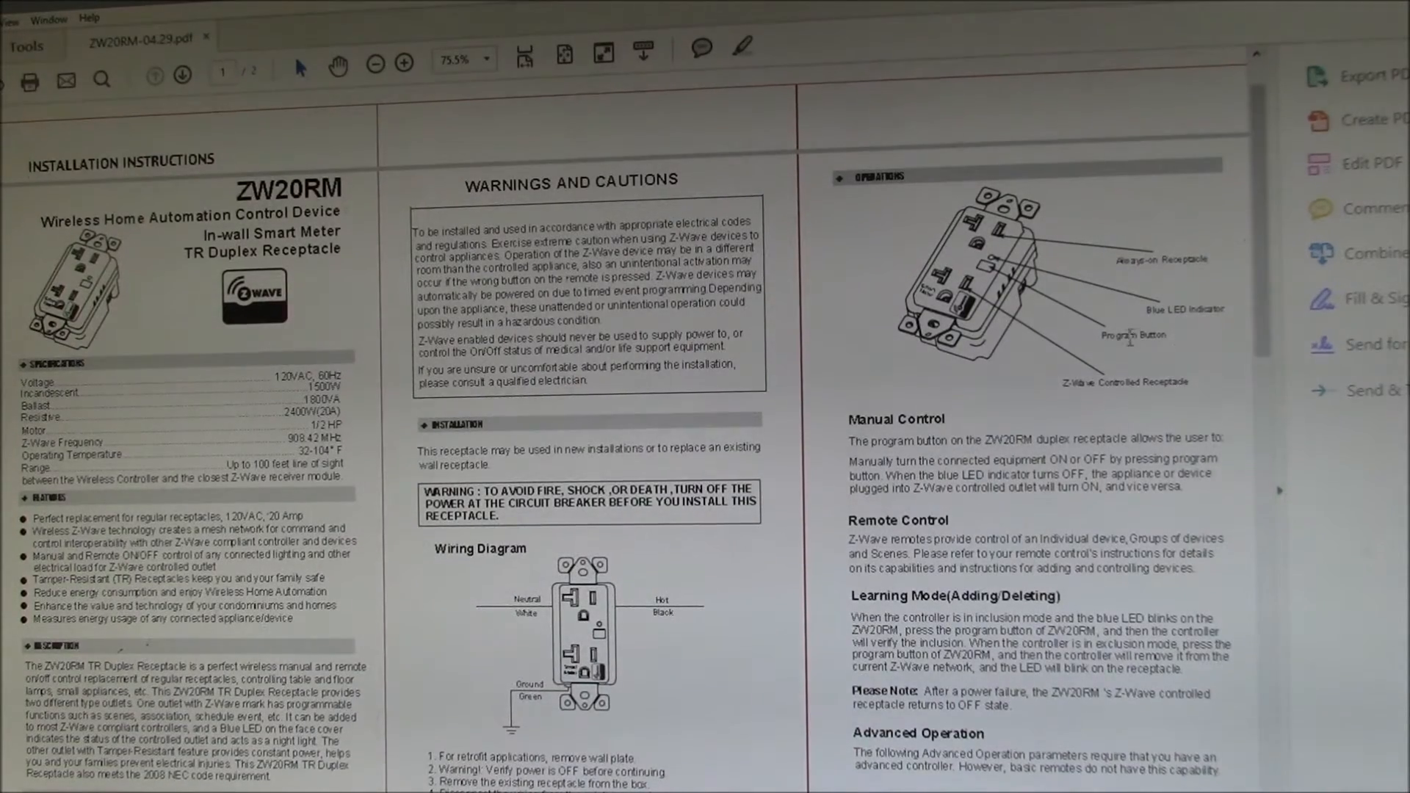
pyautogui.moveTo(999, 270)
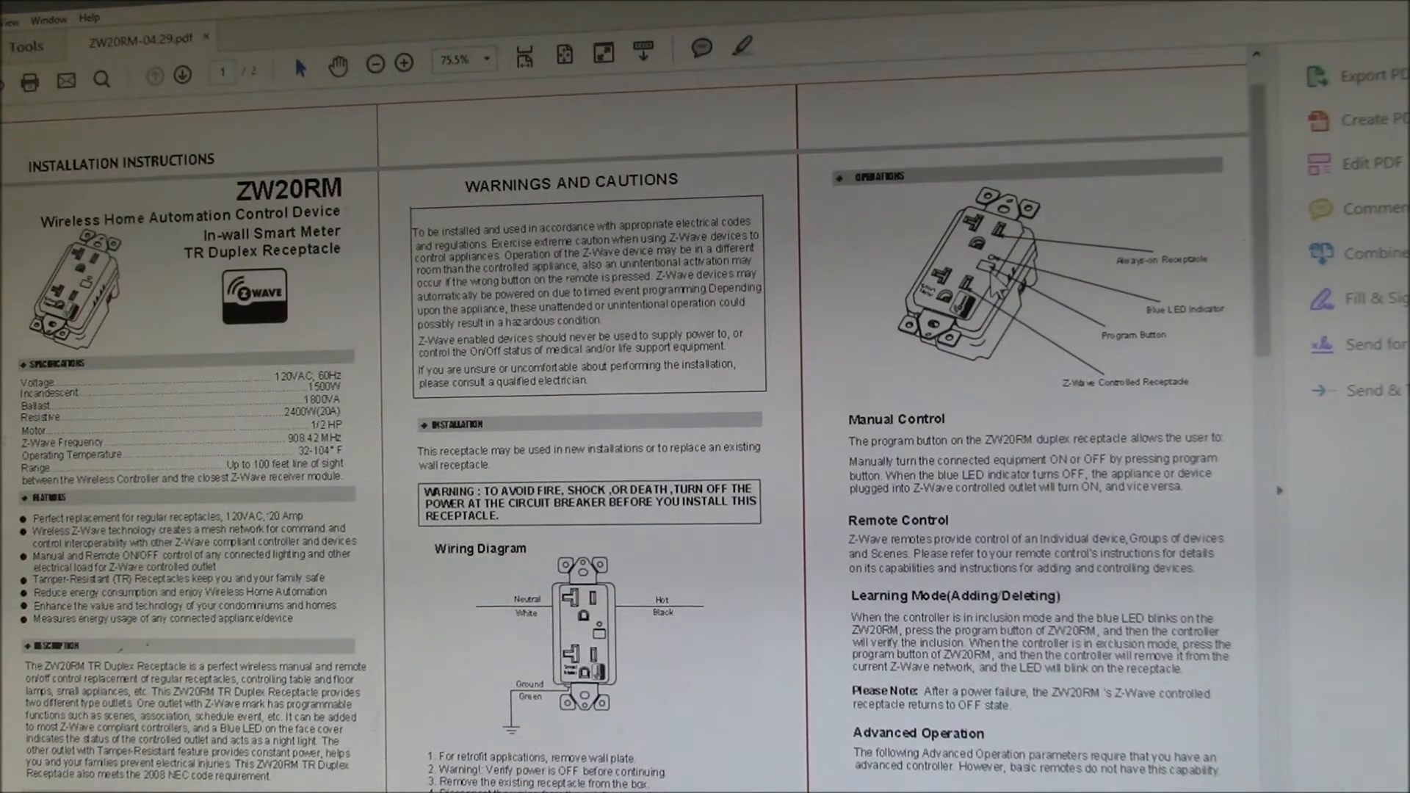
pyautogui.moveTo(1011, 530)
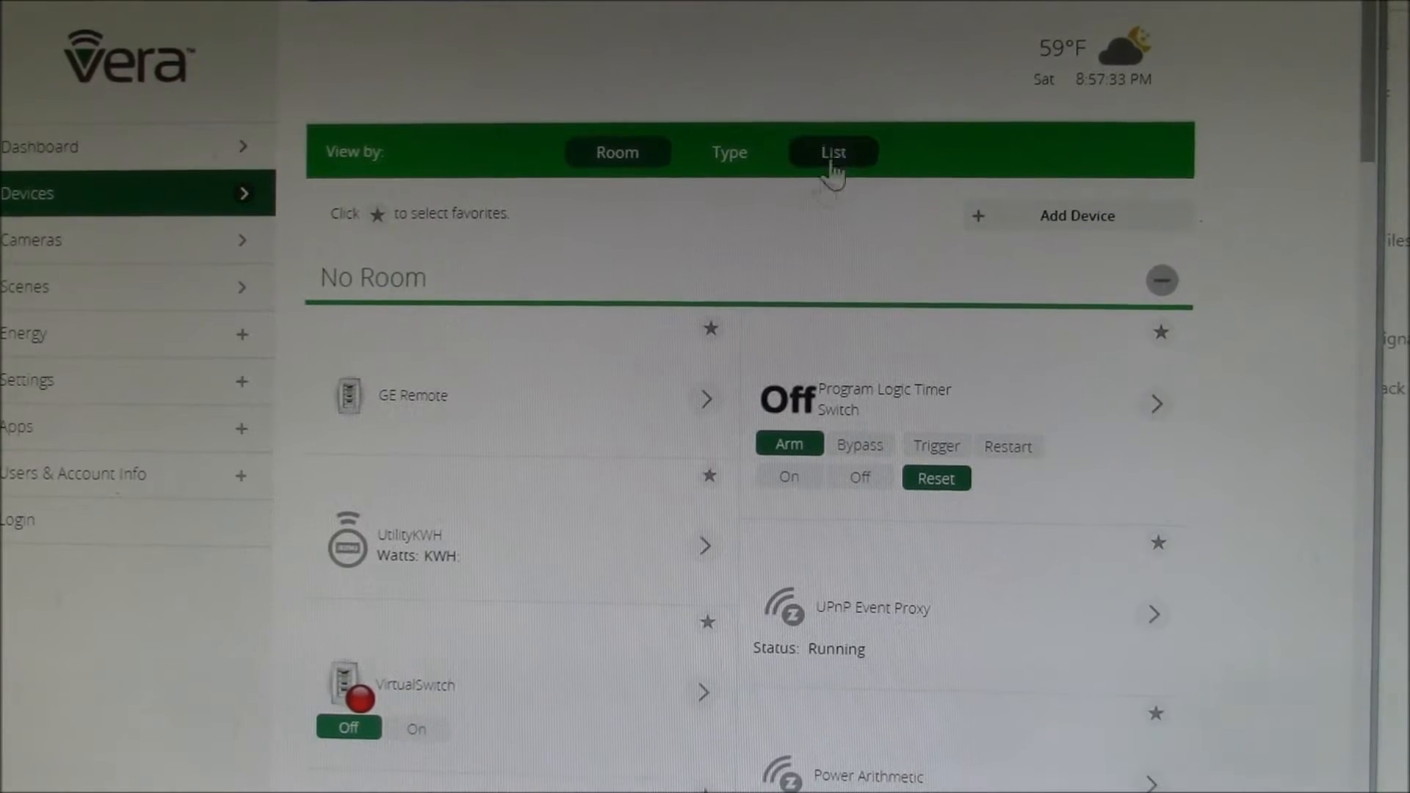
# Step: Start Add Device and choose a Z-Wave device from Other Devices to reach Step 2: Pair Your Device
pyautogui.click(617, 151)
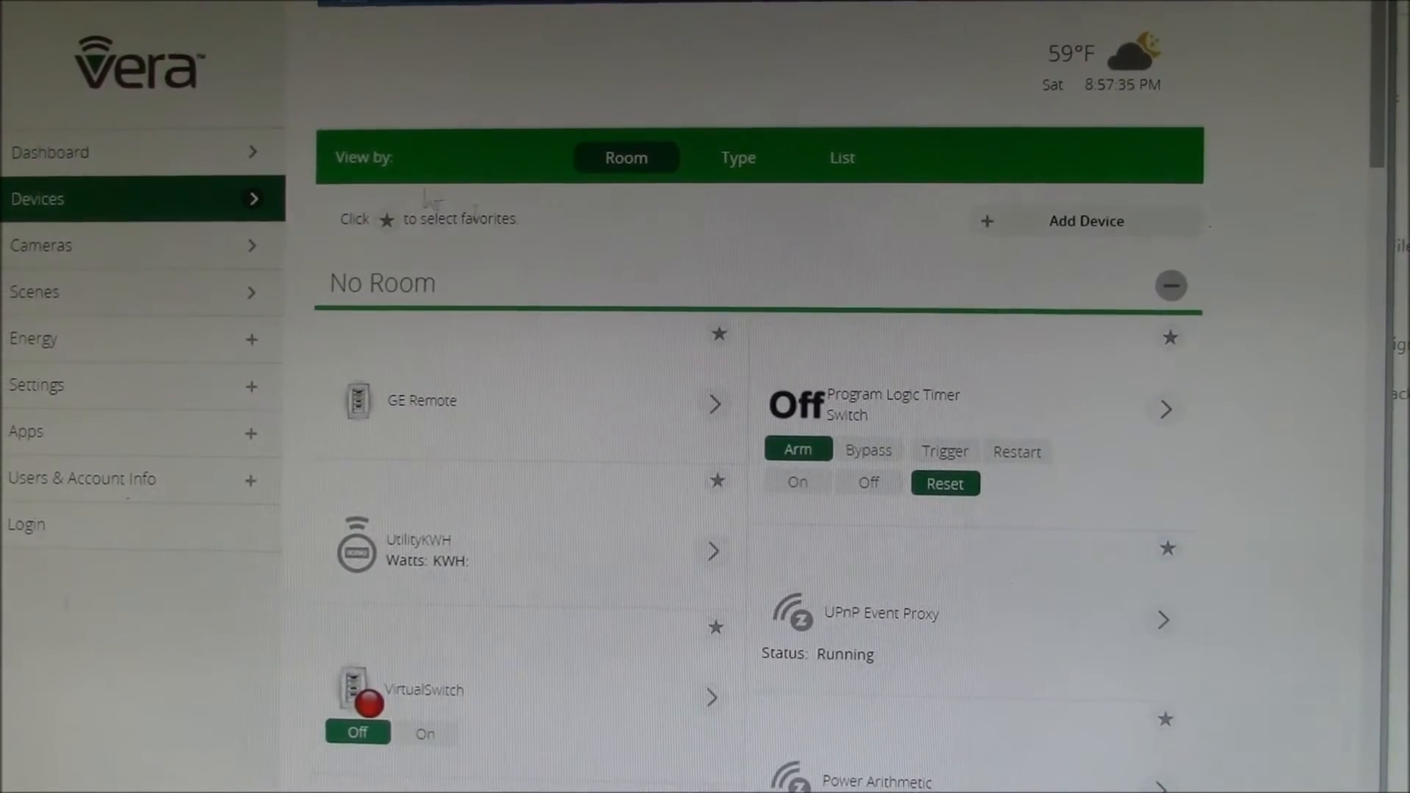
pyautogui.moveTo(1051, 271)
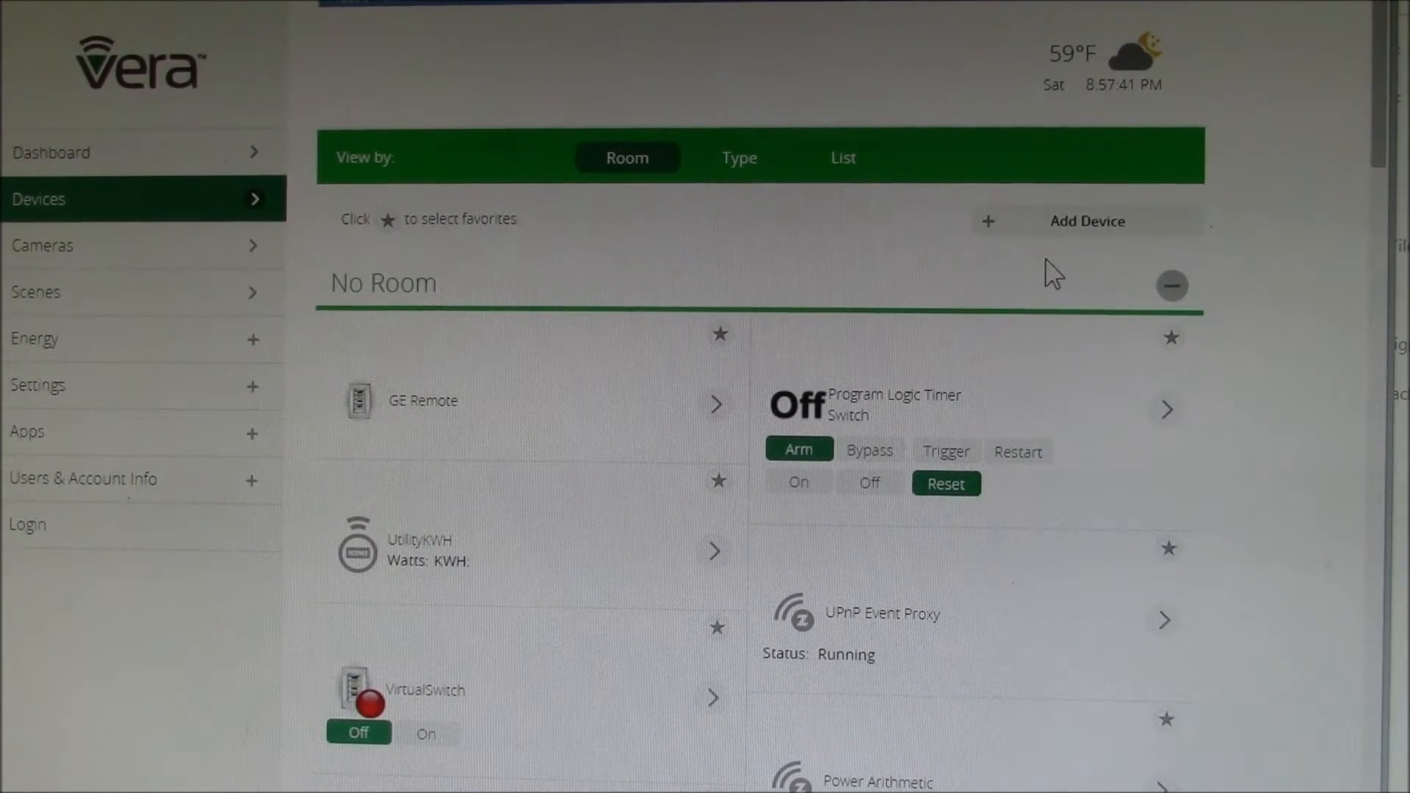
pyautogui.moveTo(1085, 222)
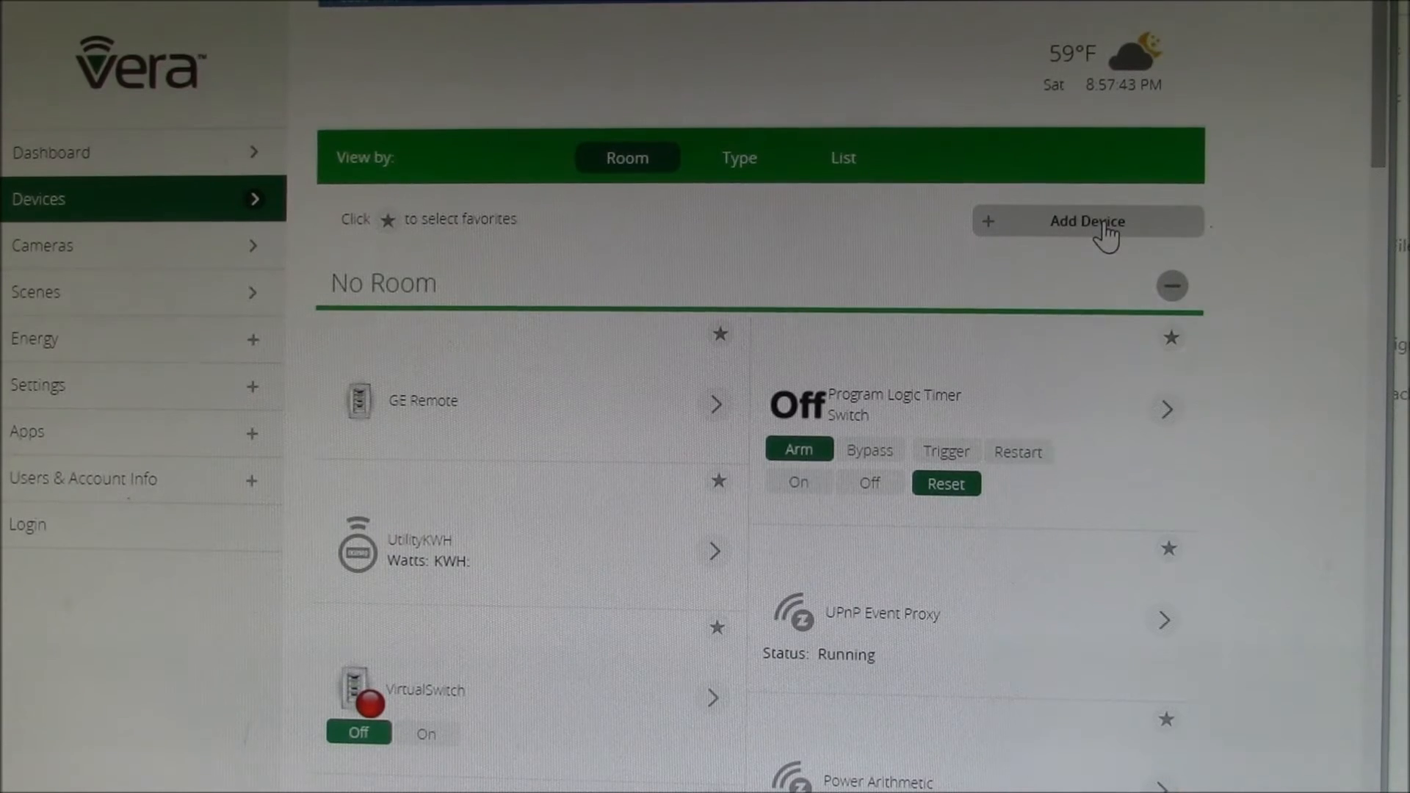
pyautogui.click(1087, 222)
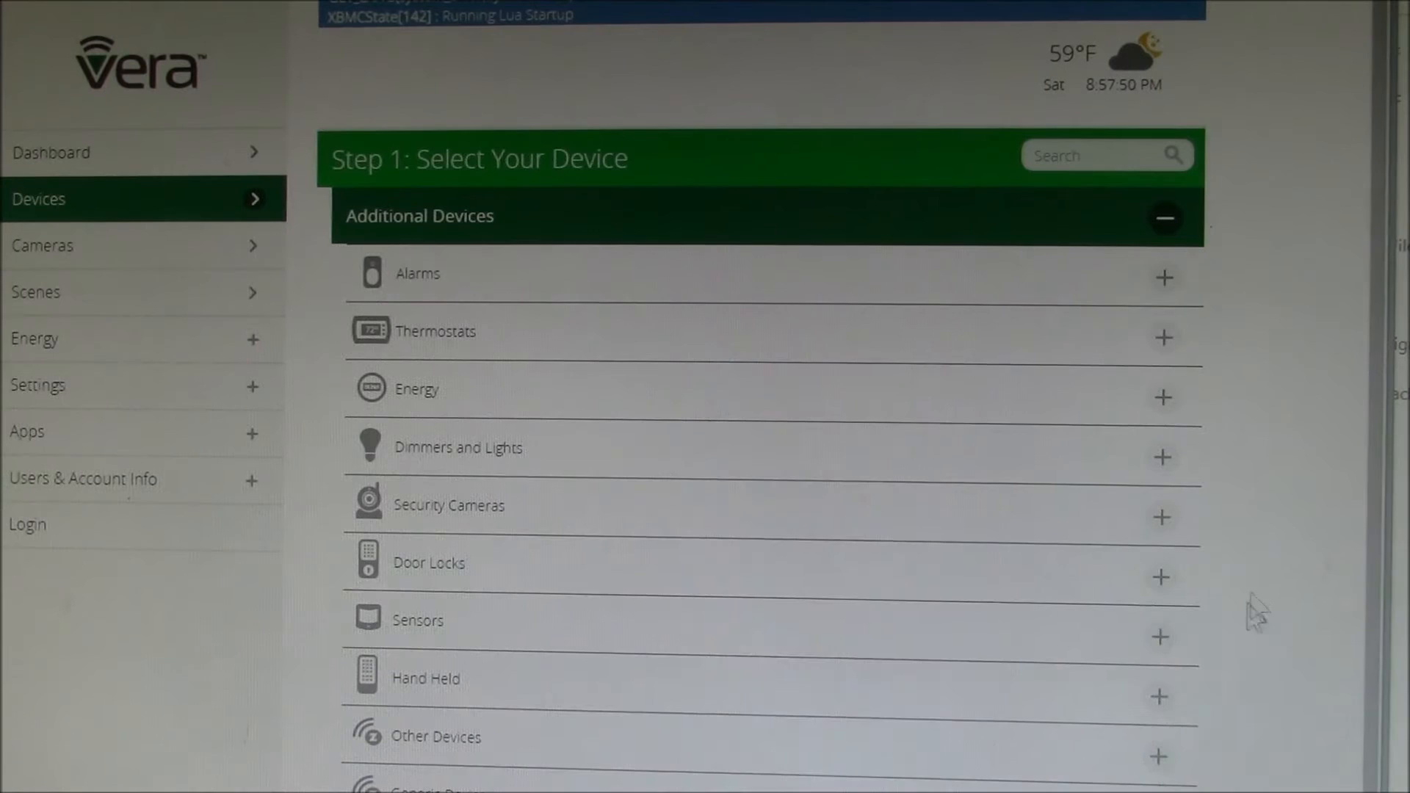
pyautogui.moveTo(1230, 738)
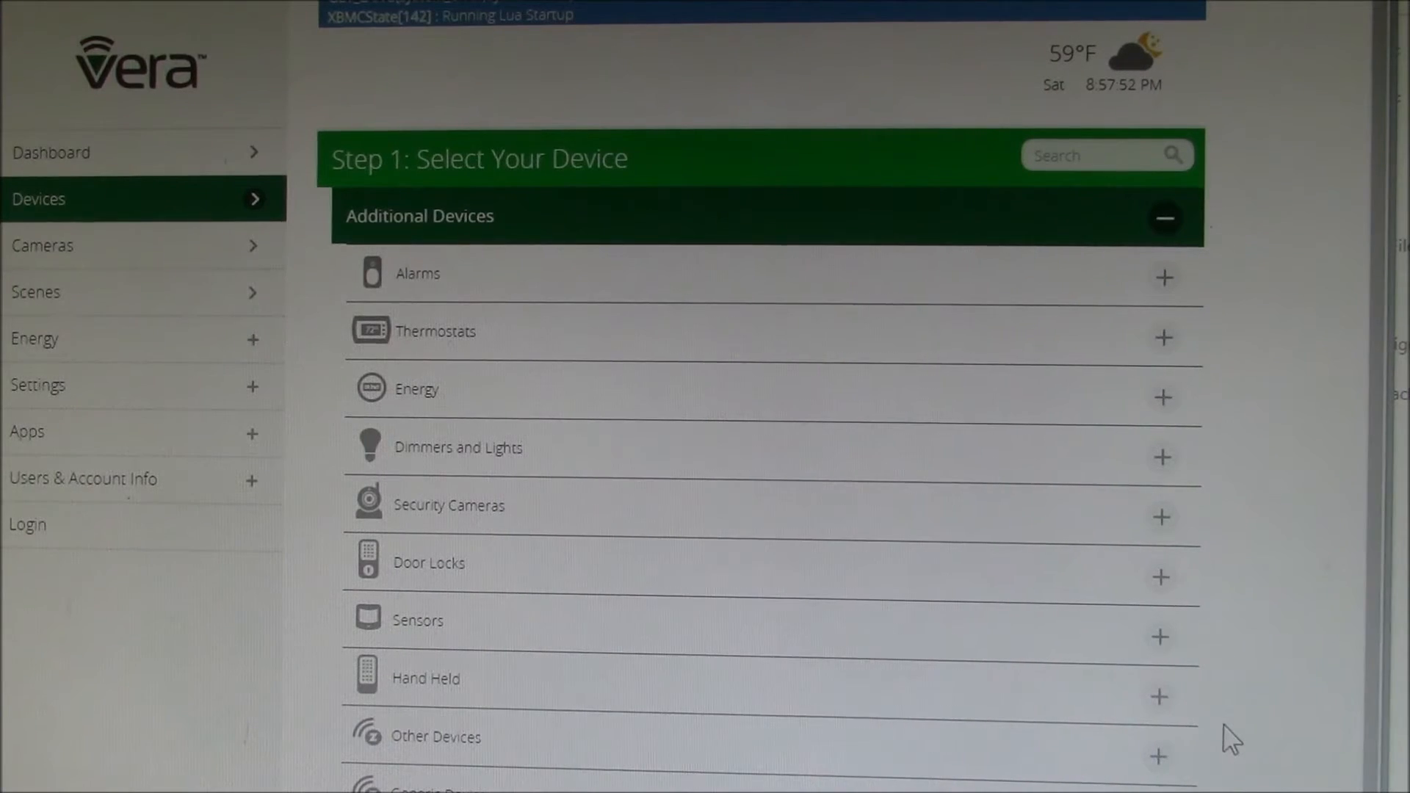
pyautogui.click(1160, 741)
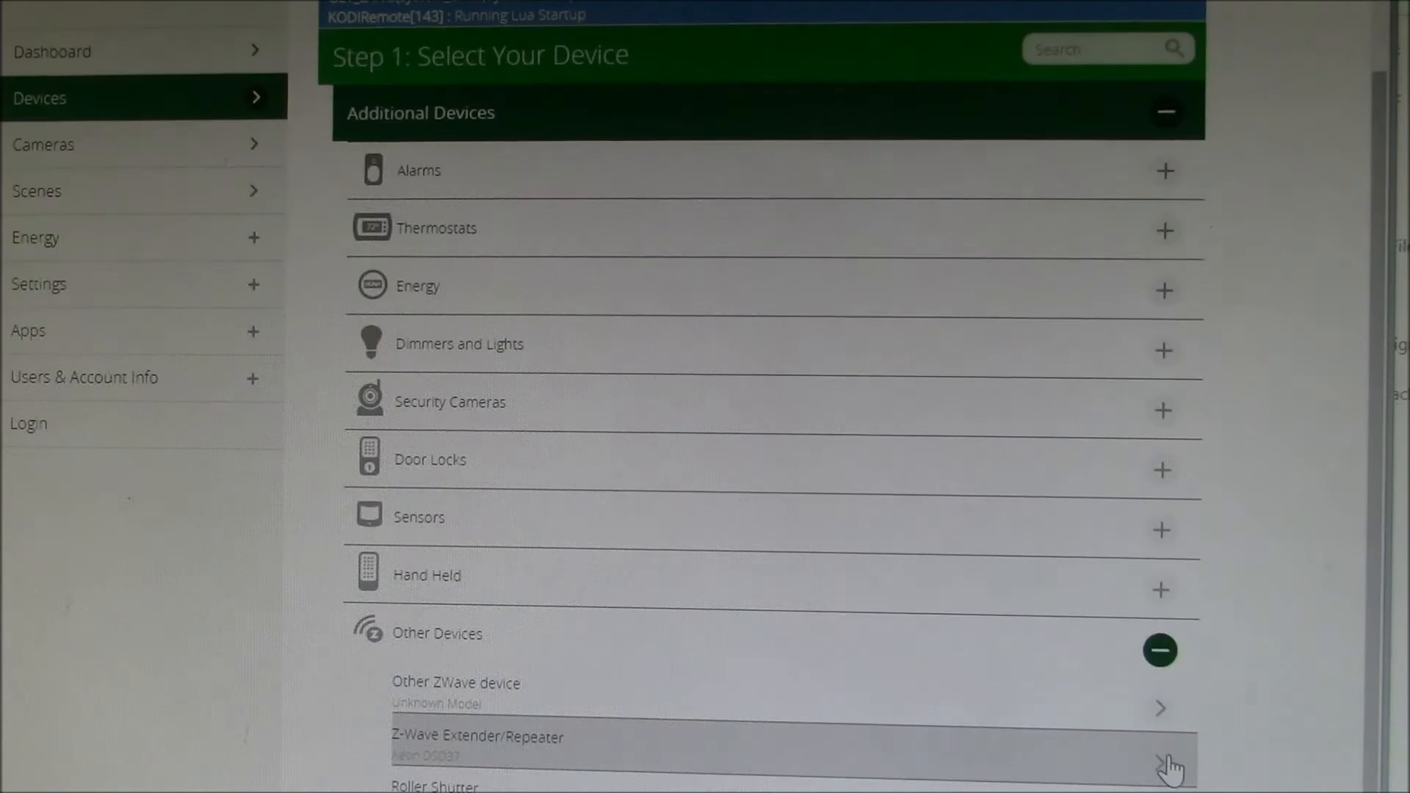
pyautogui.moveTo(1250, 778)
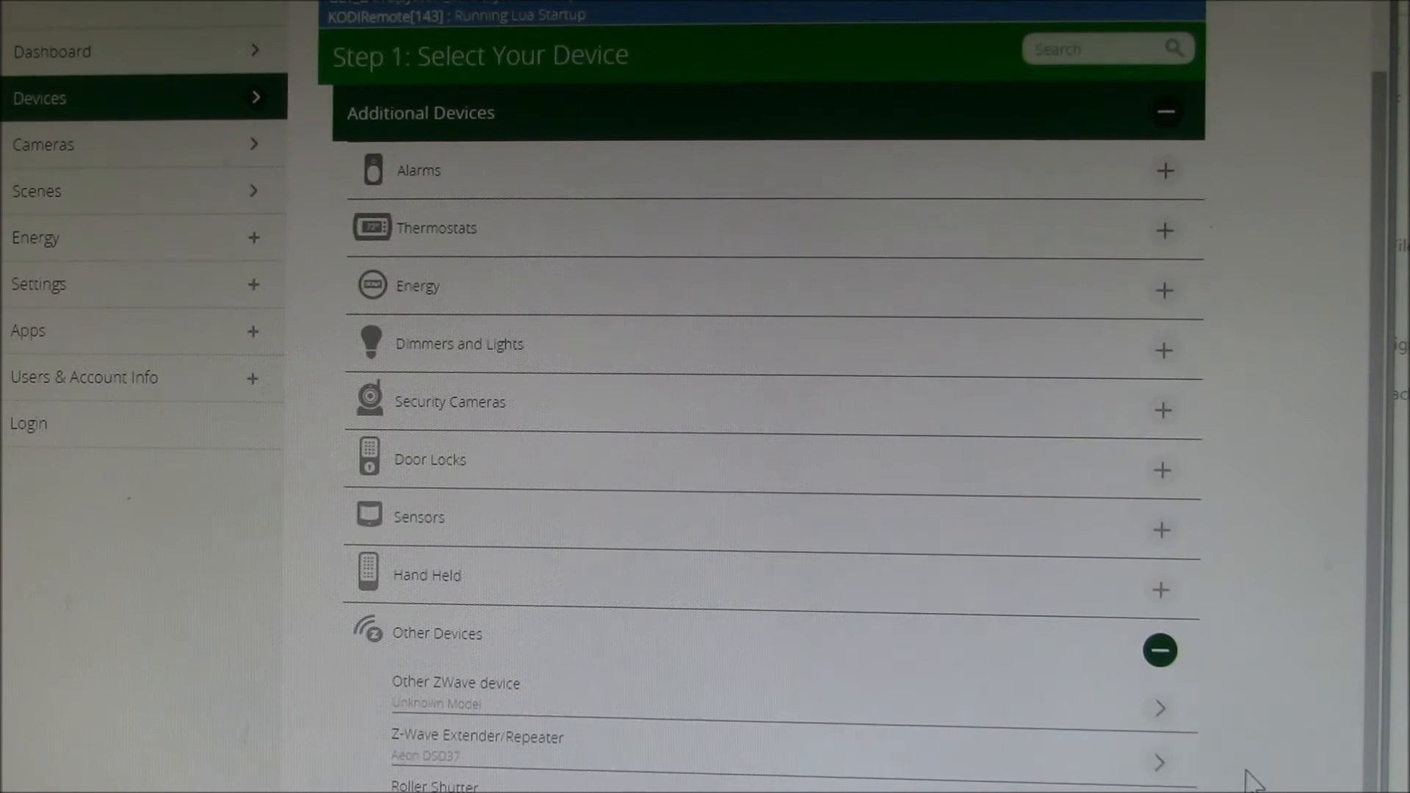
pyautogui.scroll(-3)
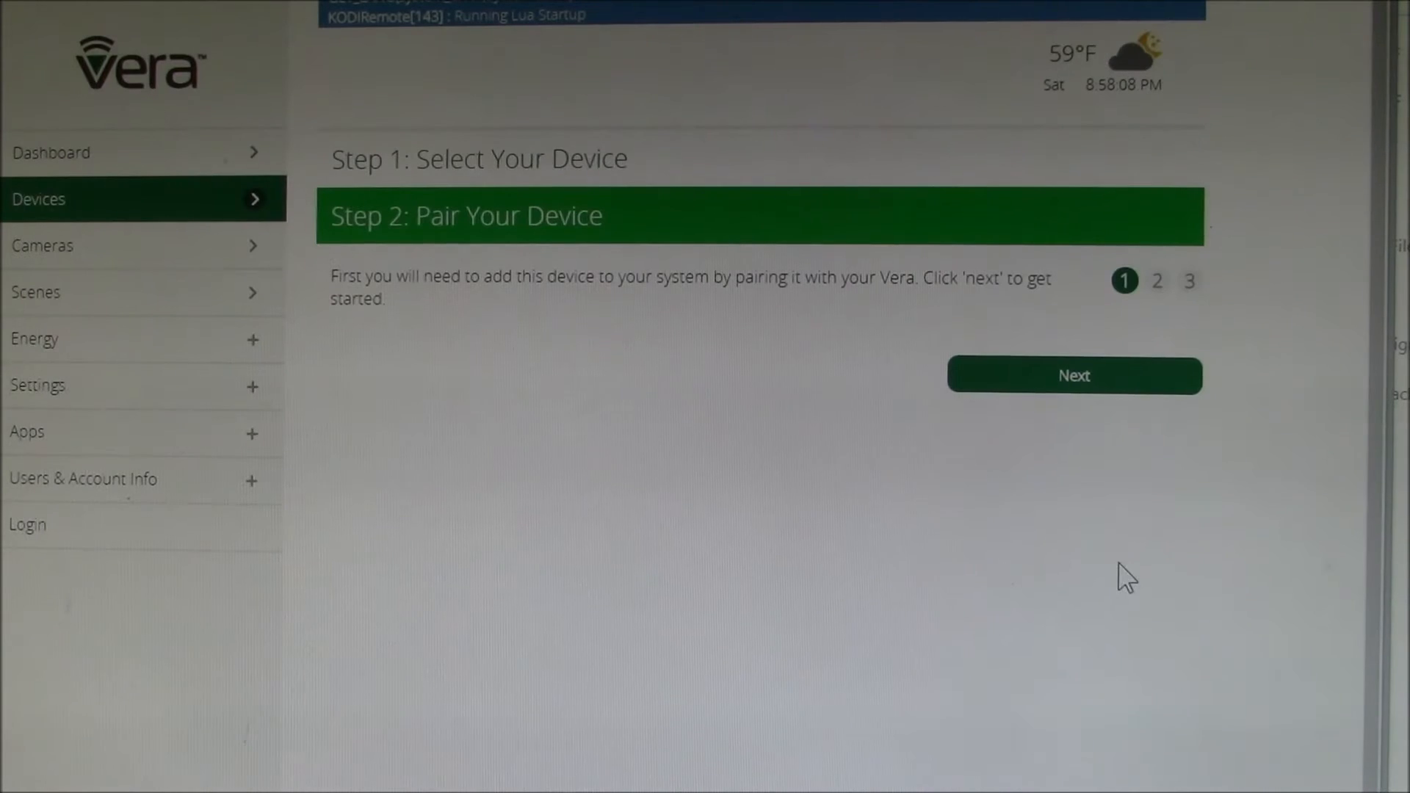
pyautogui.moveTo(1086, 461)
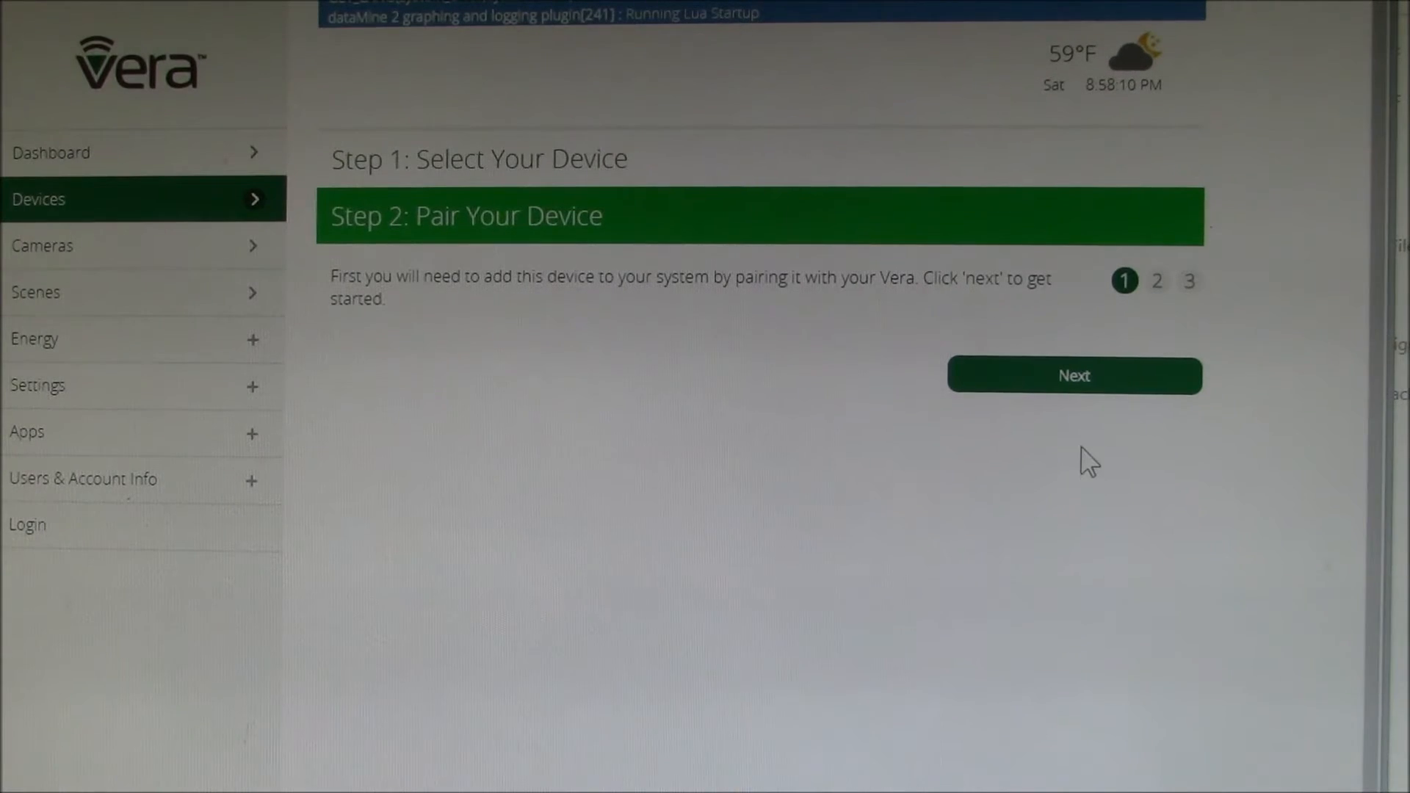
# Step: Advance twice through the pairing instructions to page 3 of Step 2
pyautogui.click(1072, 375)
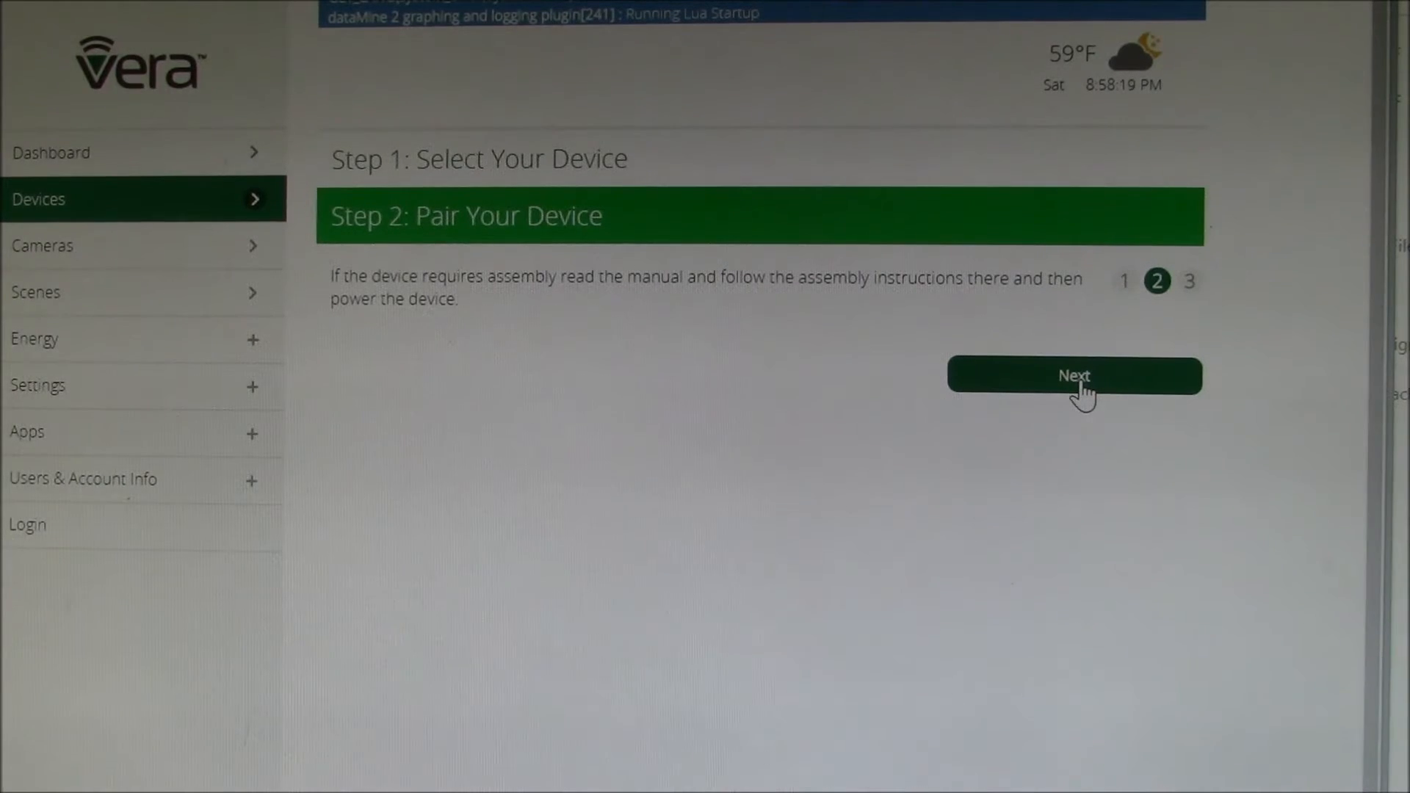
pyautogui.click(1073, 375)
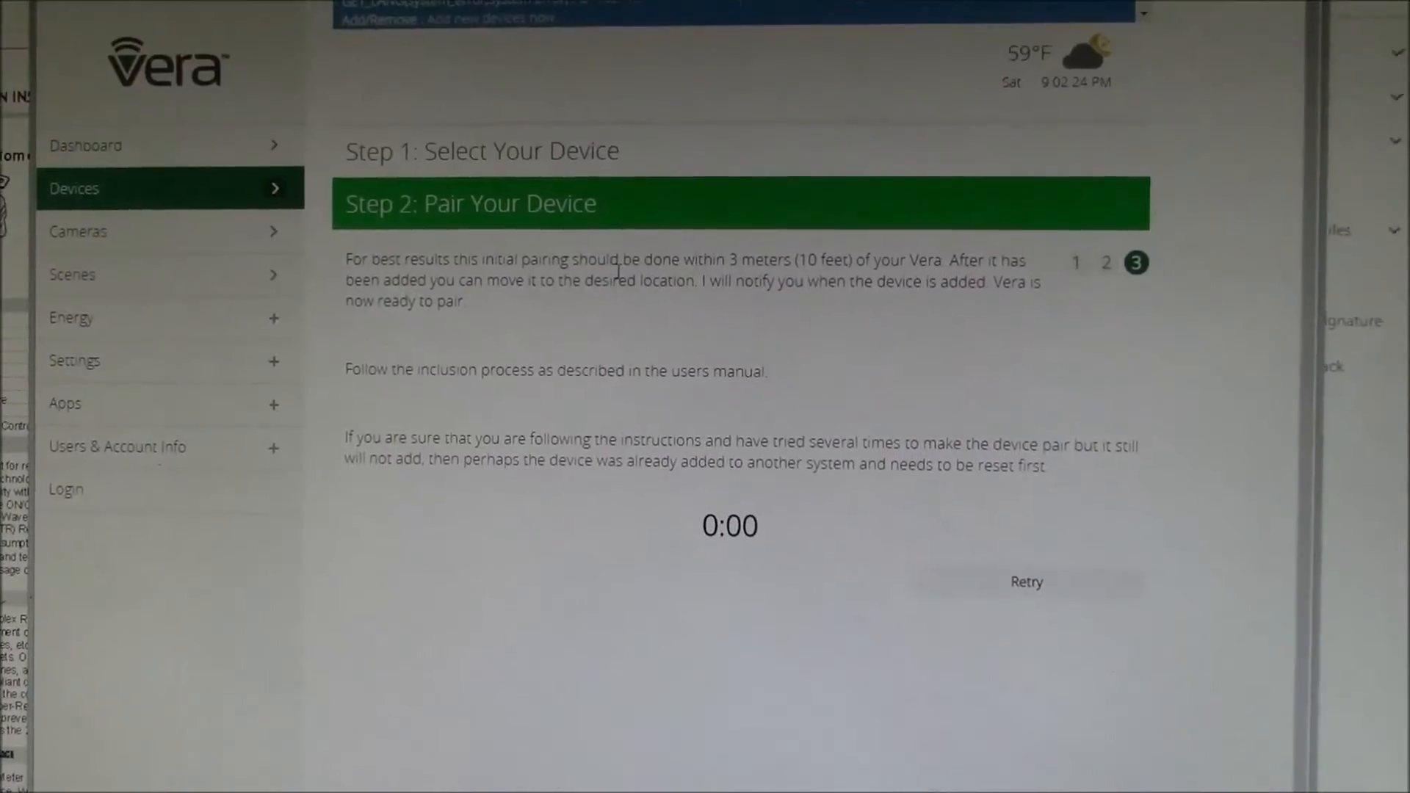
pyautogui.moveTo(970, 553)
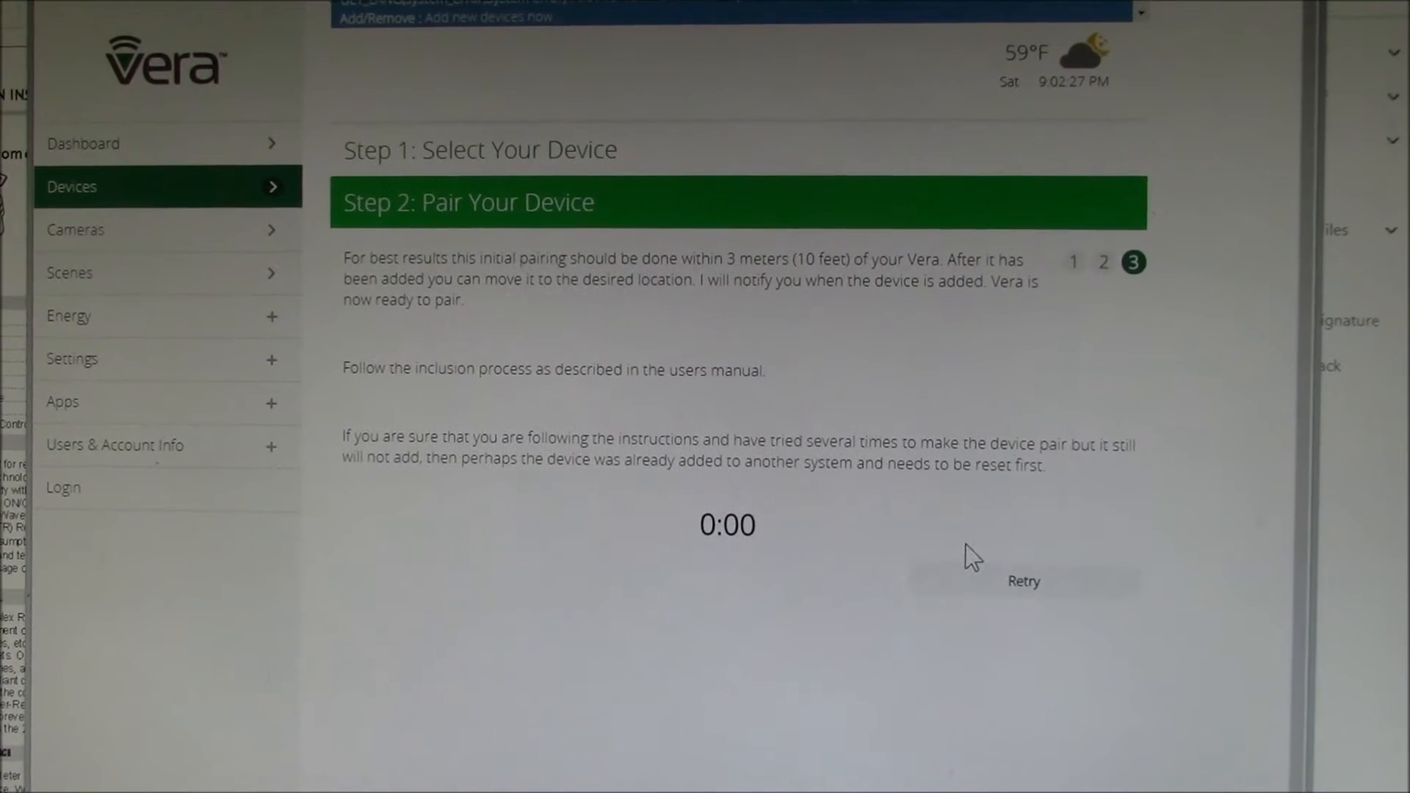
# Step: Retry inclusion so the receptacle is detected and added, reaching the naming step
pyautogui.click(1024, 581)
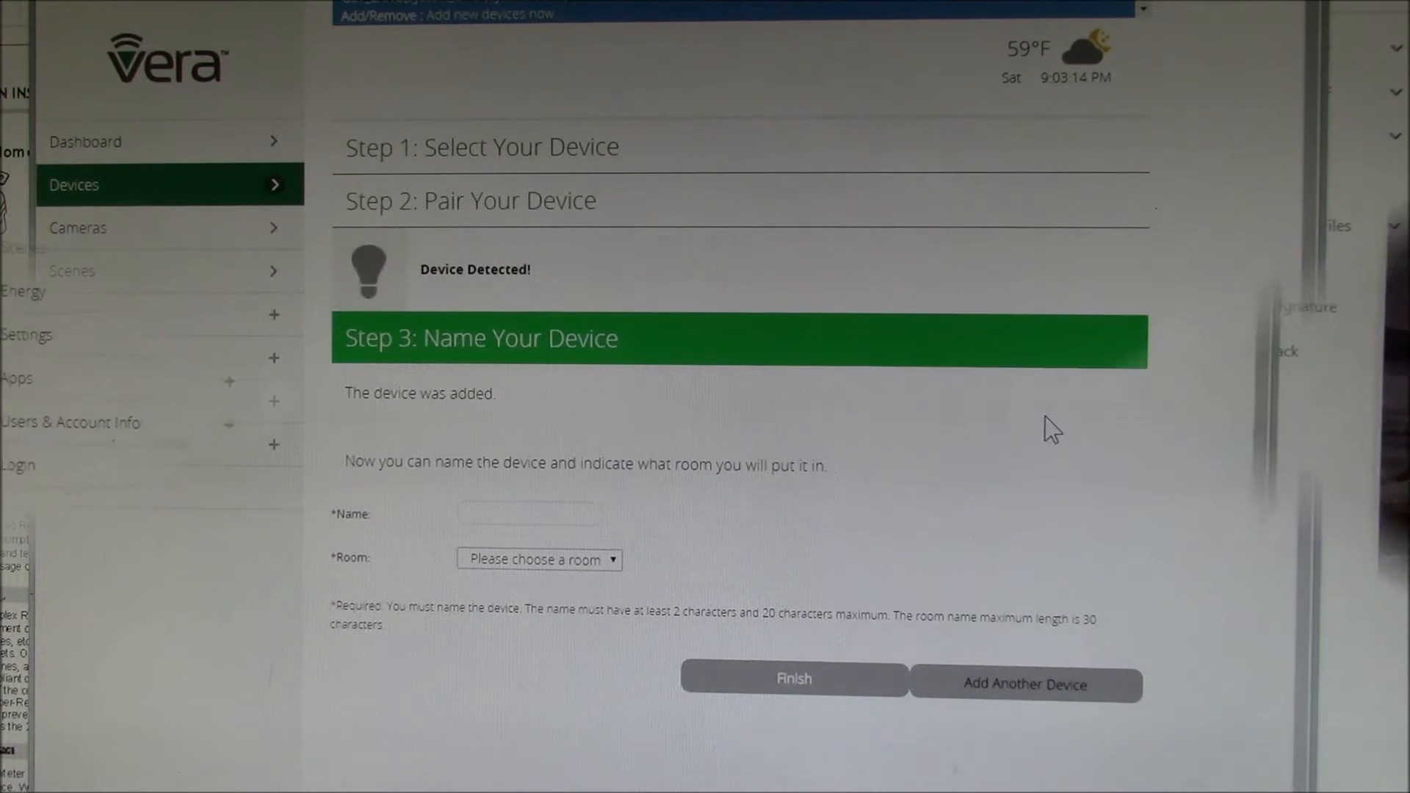
# Step: Name the new device 'Refrigerator' and finish its configuration
pyautogui.write('Refrigerator')
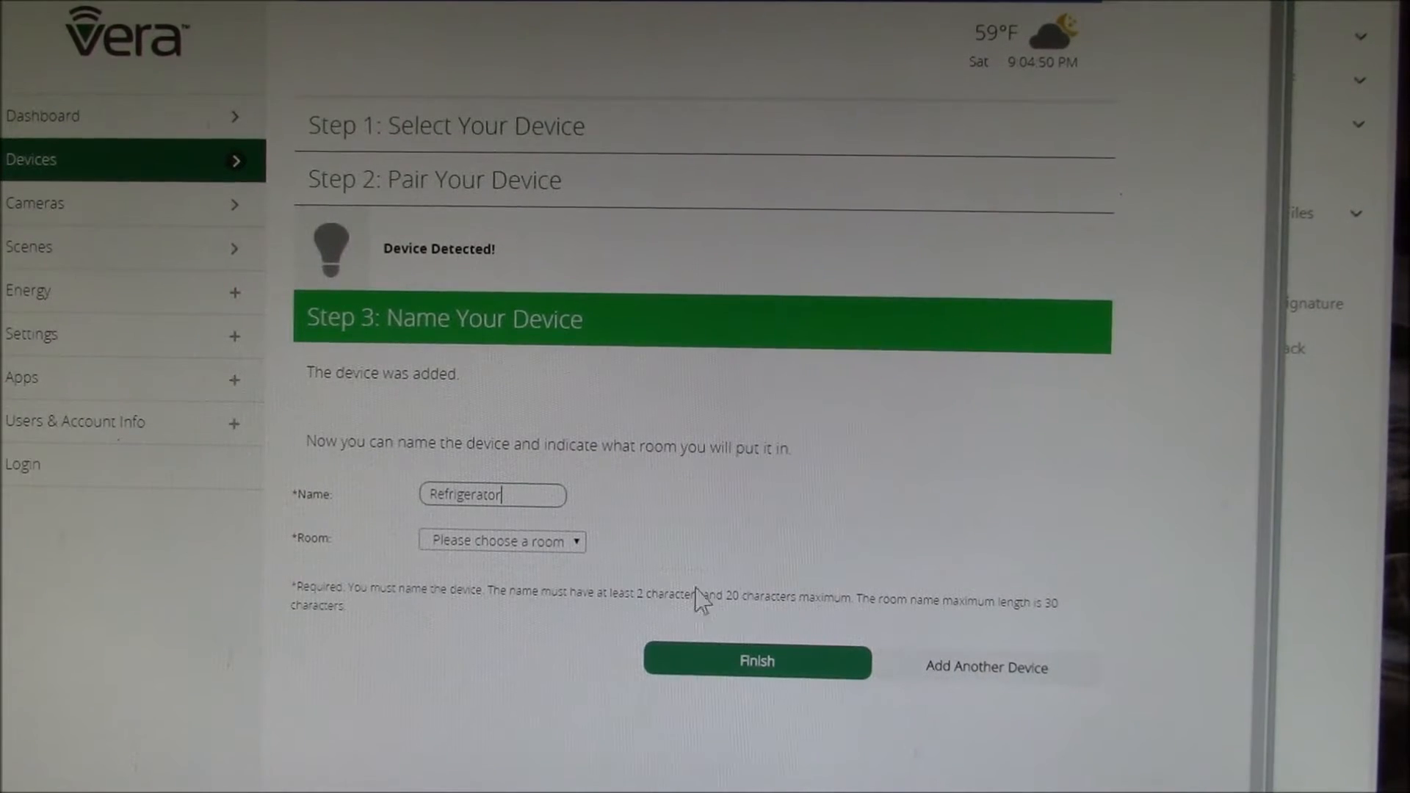
pyautogui.click(755, 662)
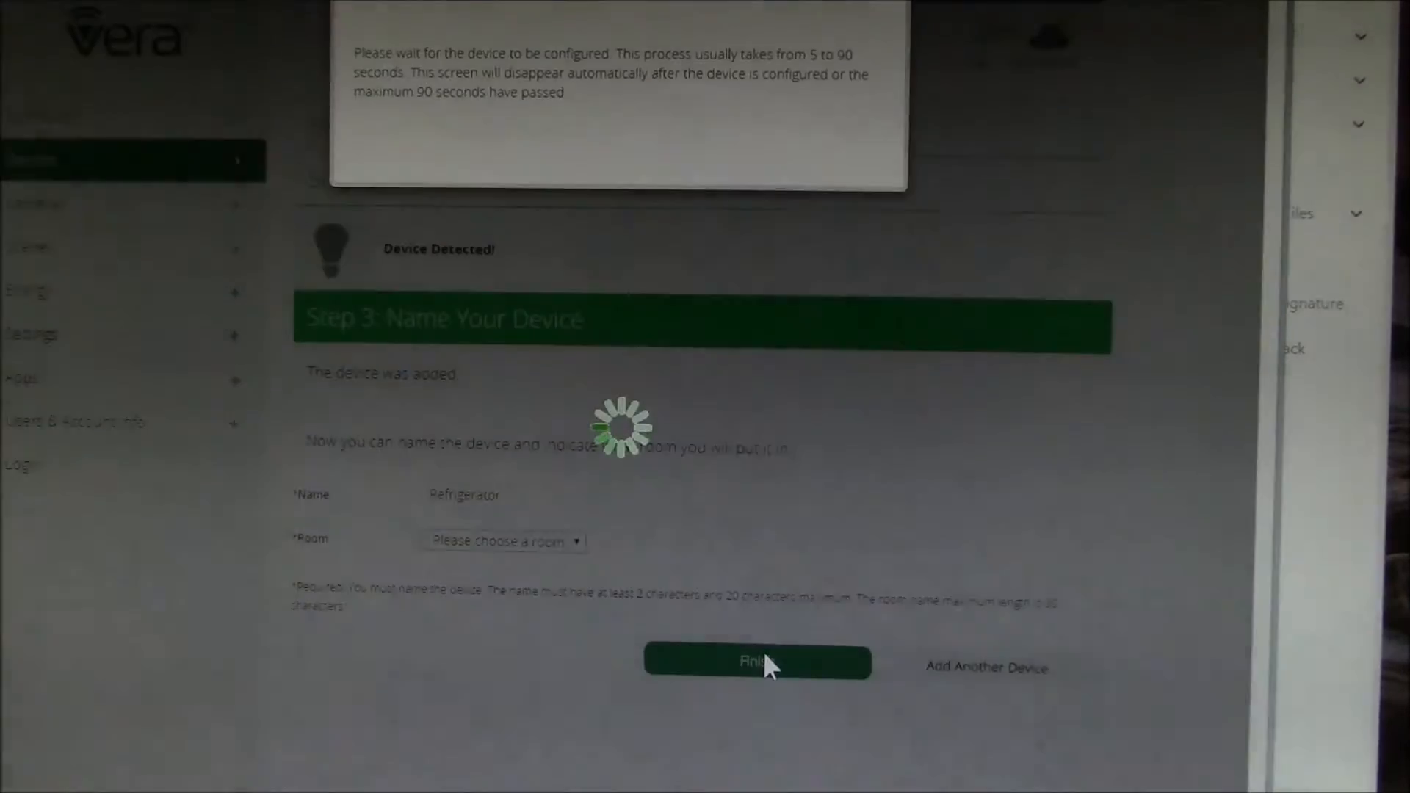
pyautogui.click(755, 663)
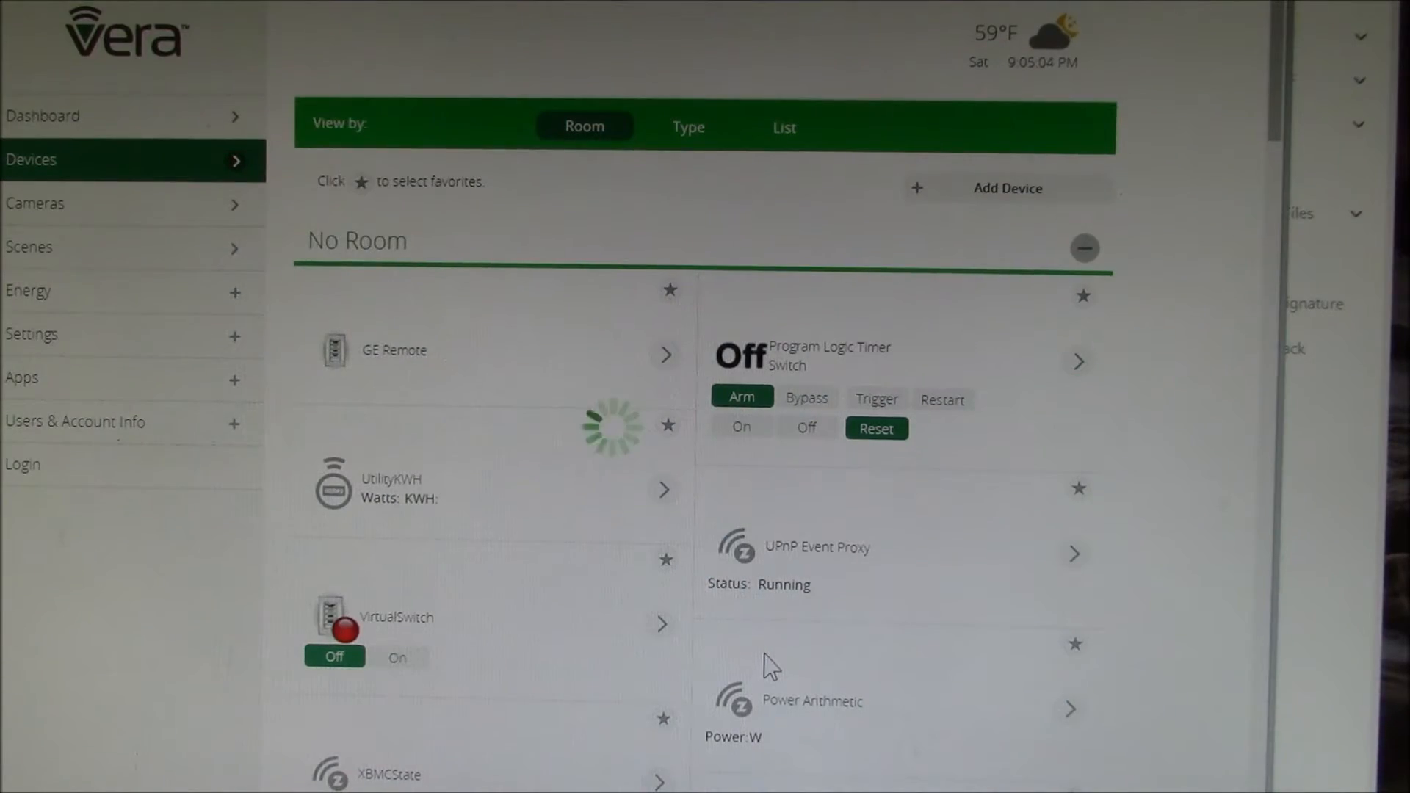
# Step: Toggle the Refrigerator outlet and bring up its control page from the Devices list
pyautogui.scroll(-3)
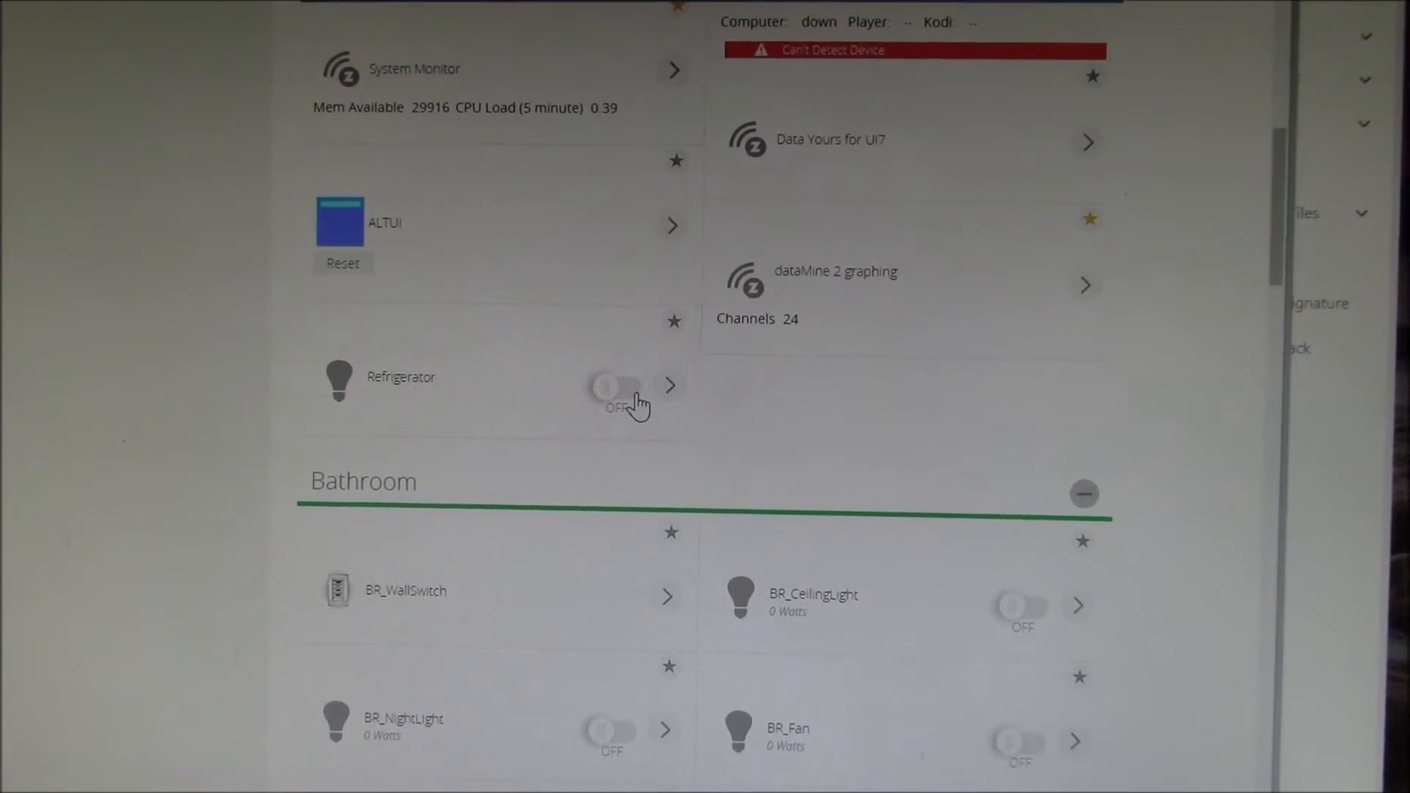
pyautogui.click(611, 386)
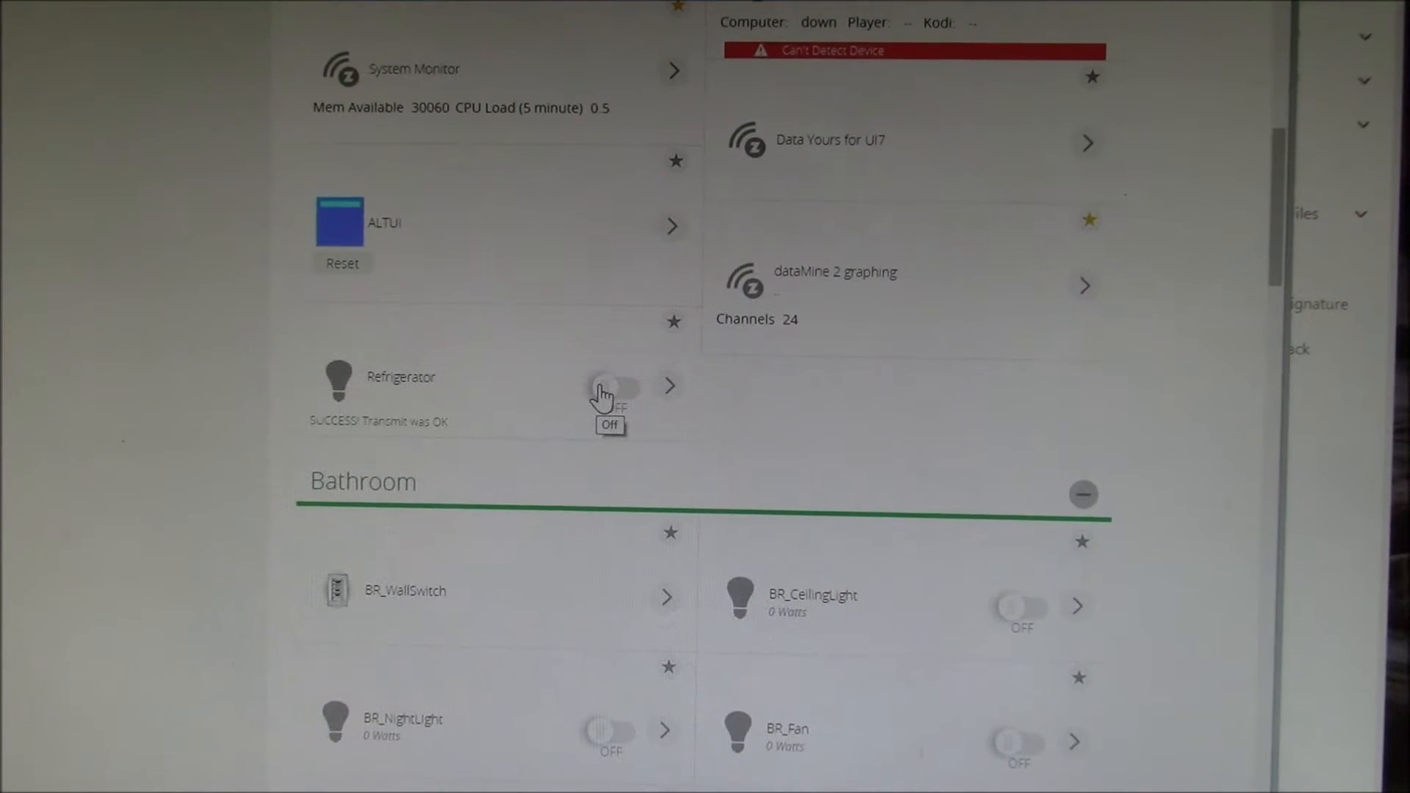
pyautogui.click(669, 385)
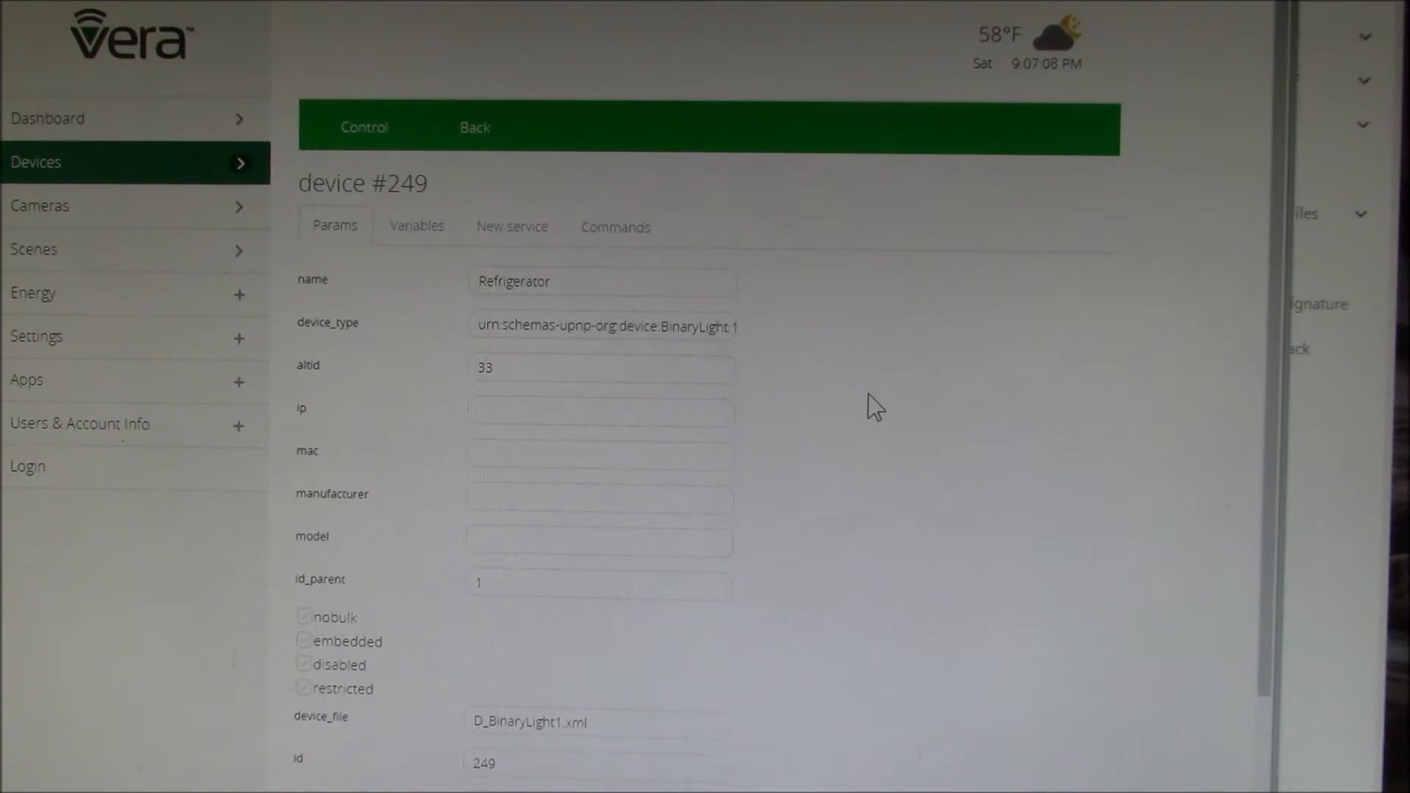
pyautogui.scroll(-3)
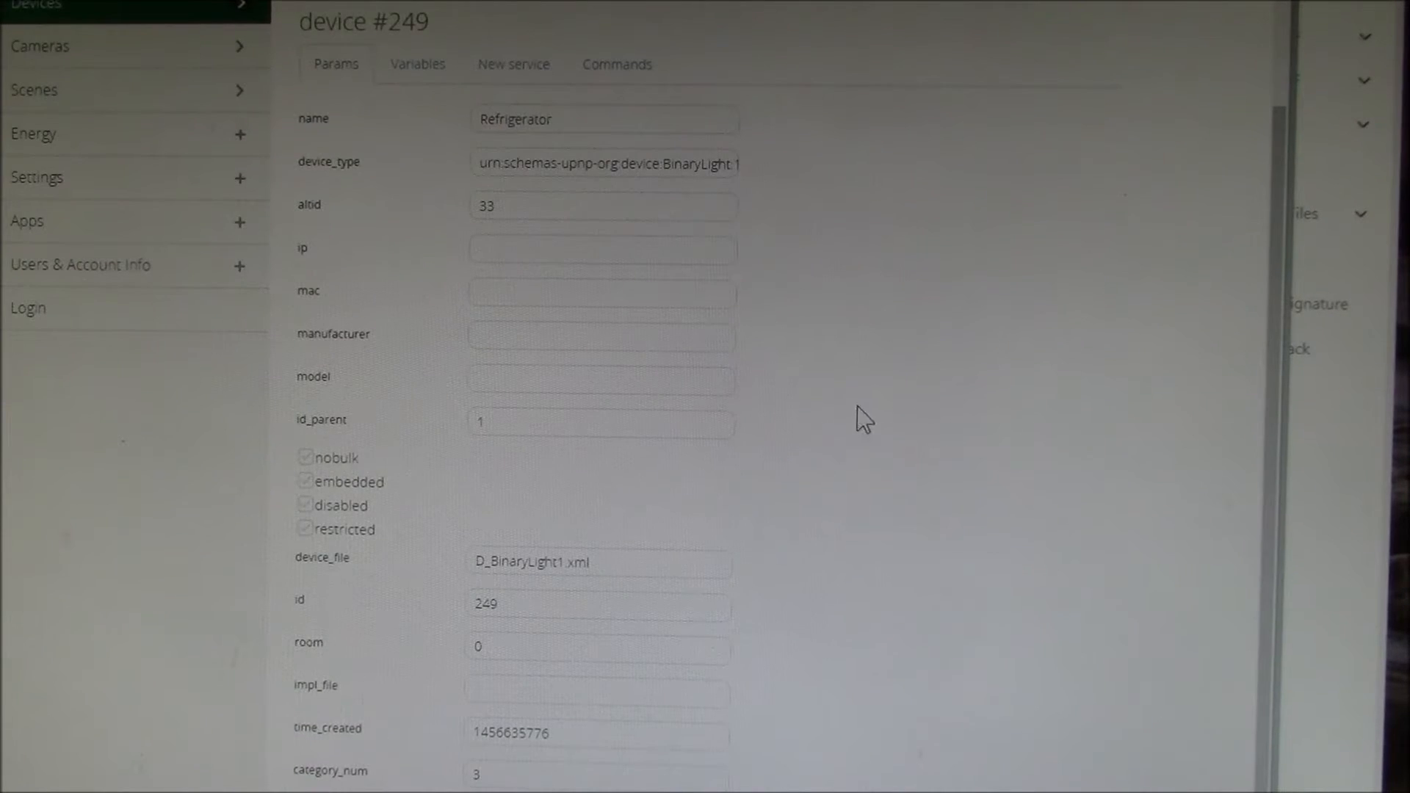
pyautogui.scroll(-3)
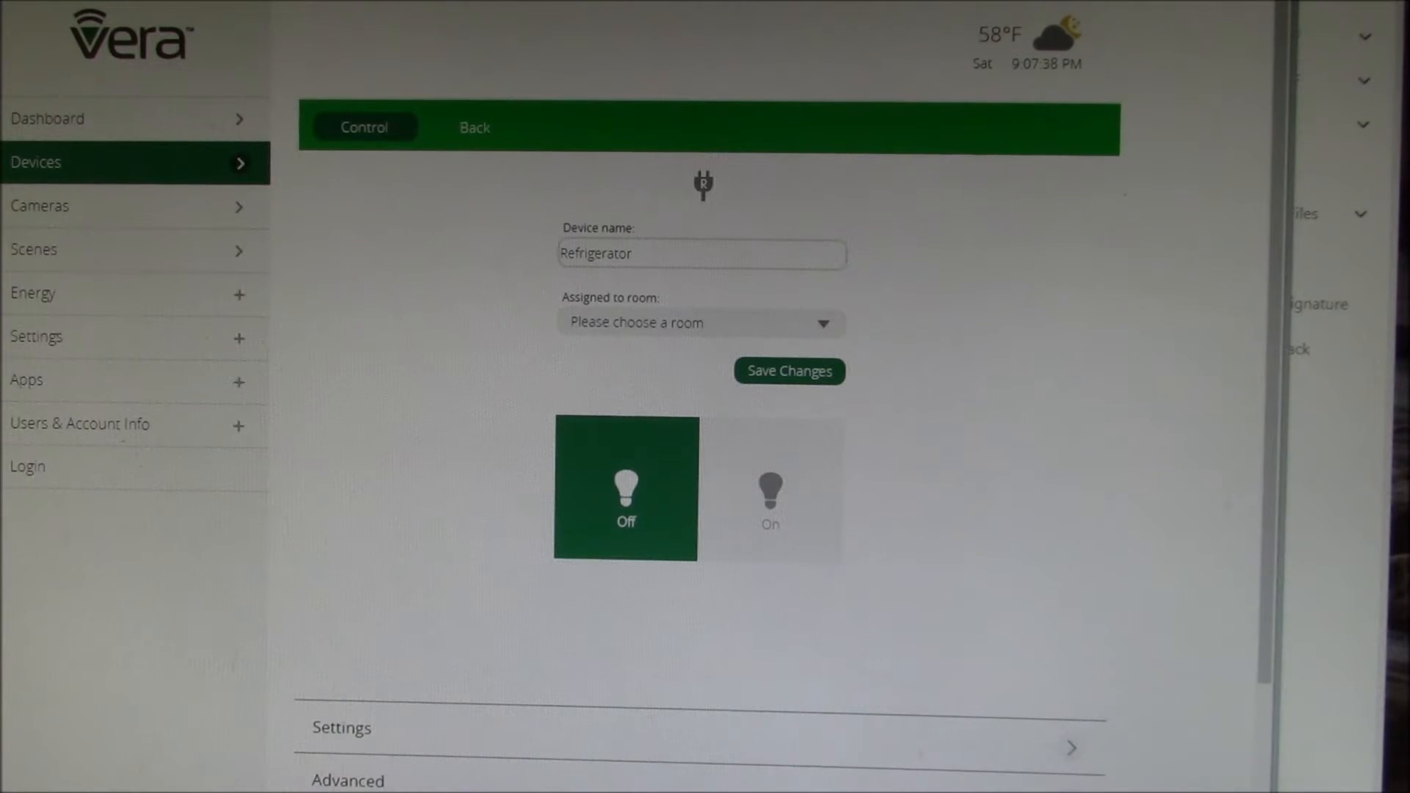
# Step: Add configuration variables 1, 8, 9, 10, 11 and 12 in Device Options and save them
pyautogui.click(624, 487)
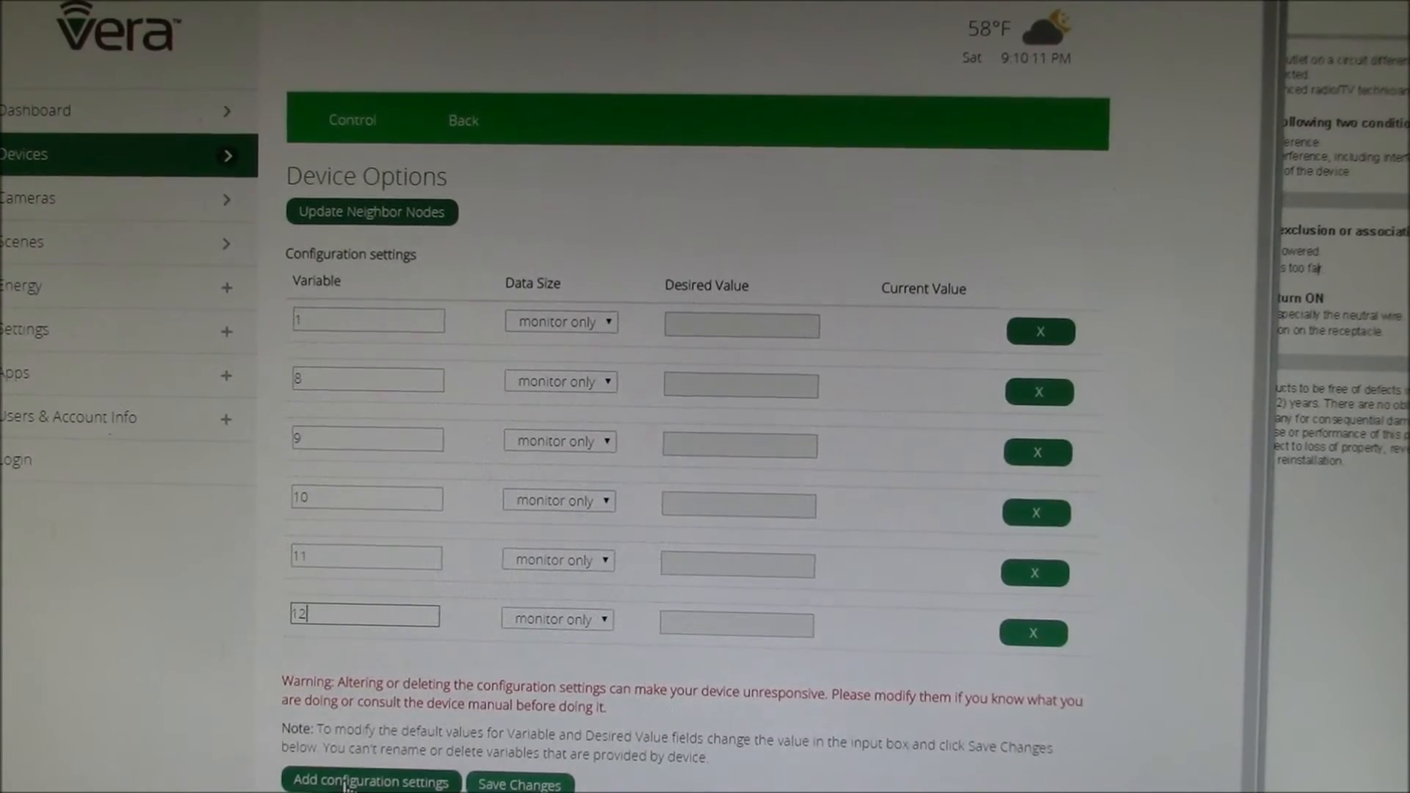
pyautogui.moveTo(524, 652)
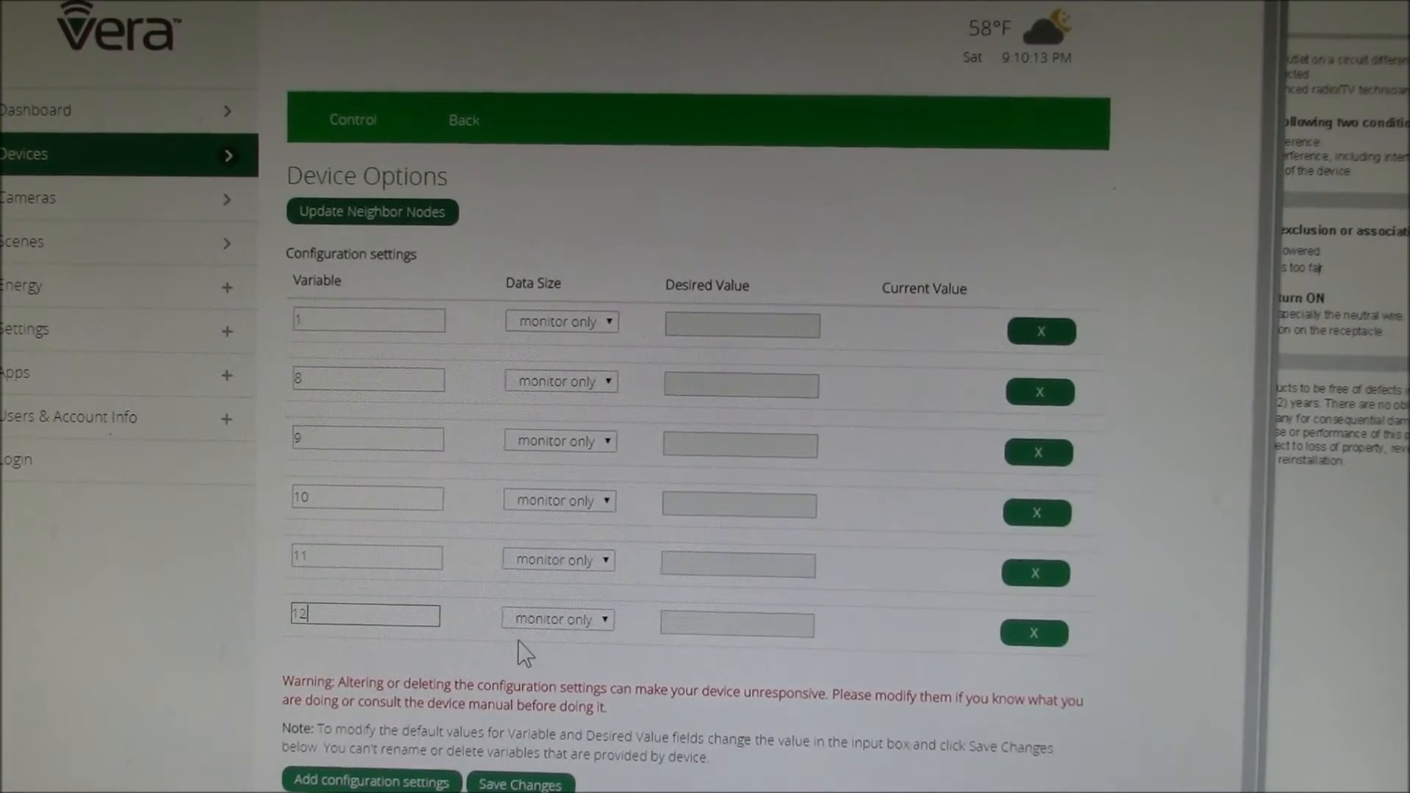
pyautogui.moveTo(563, 416)
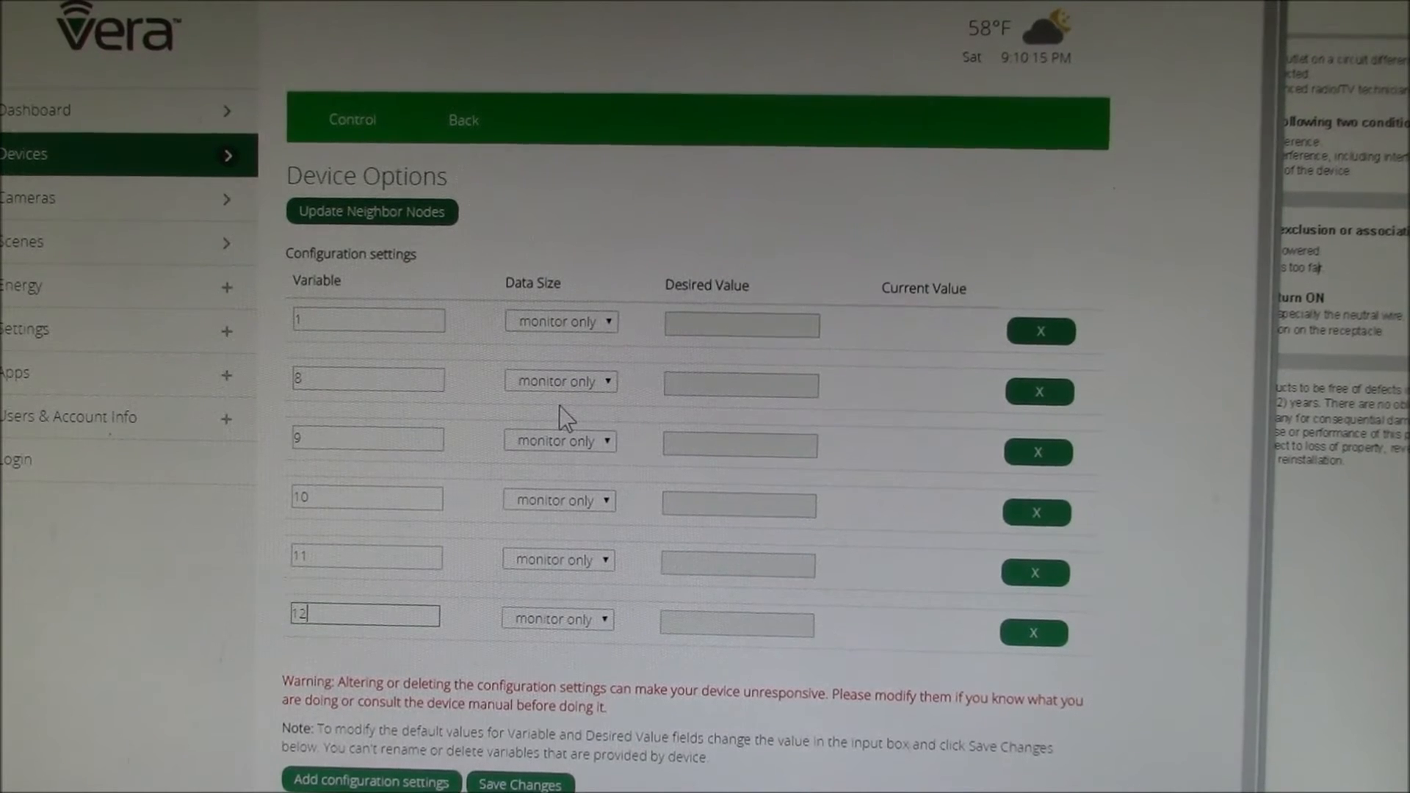
pyautogui.moveTo(630, 499)
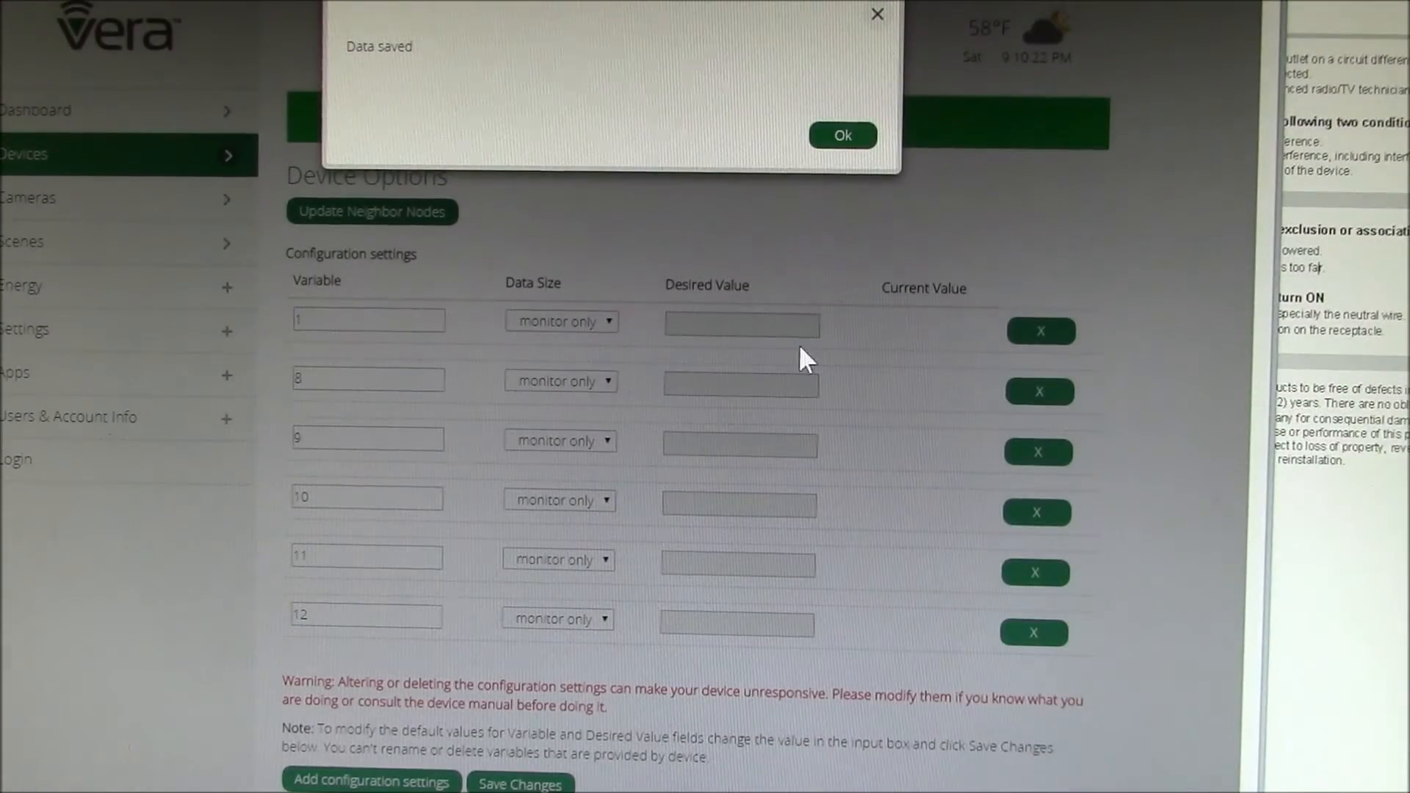
pyautogui.click(840, 135)
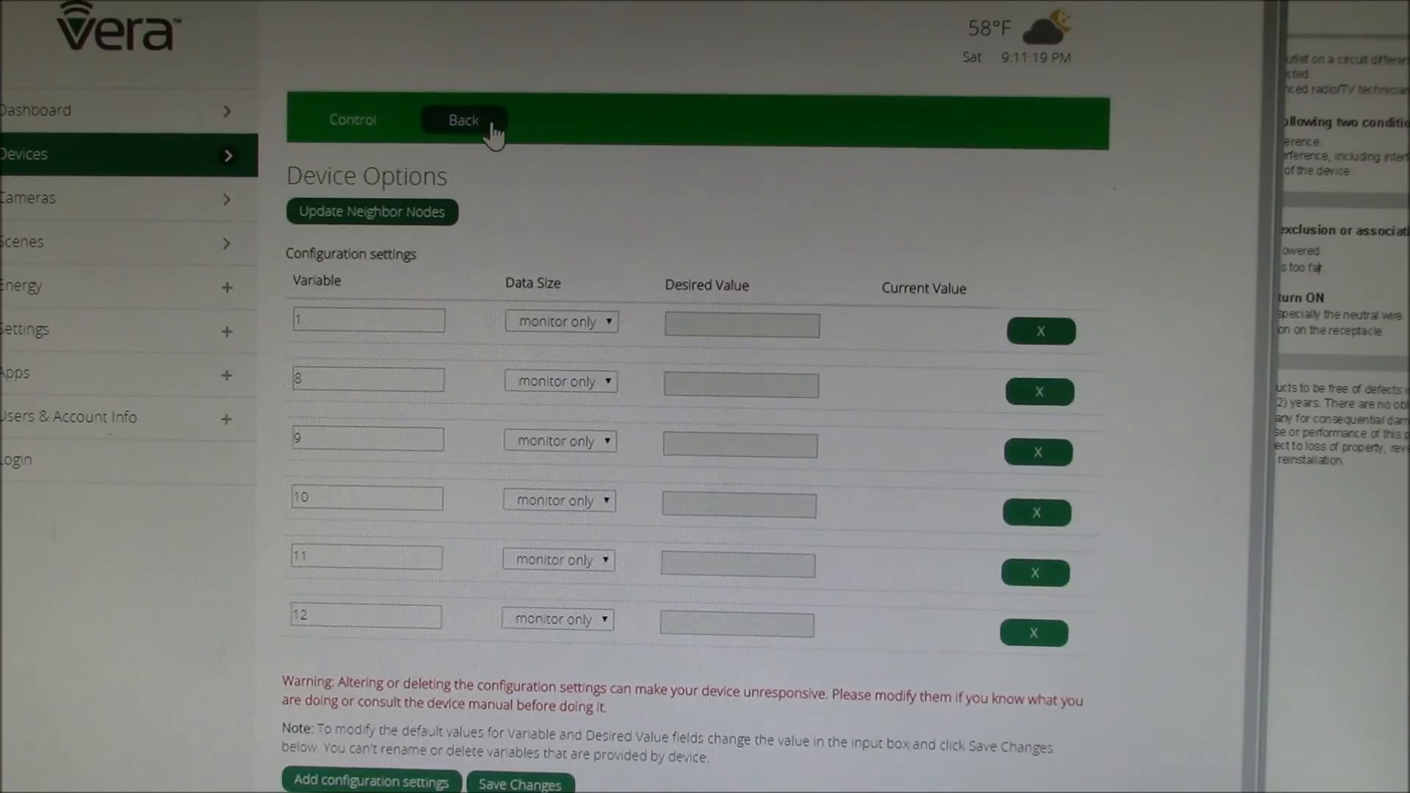
# Step: Reload Device Options to read back current values 0, 0, 0, 0, 1 and 10
pyautogui.click(462, 119)
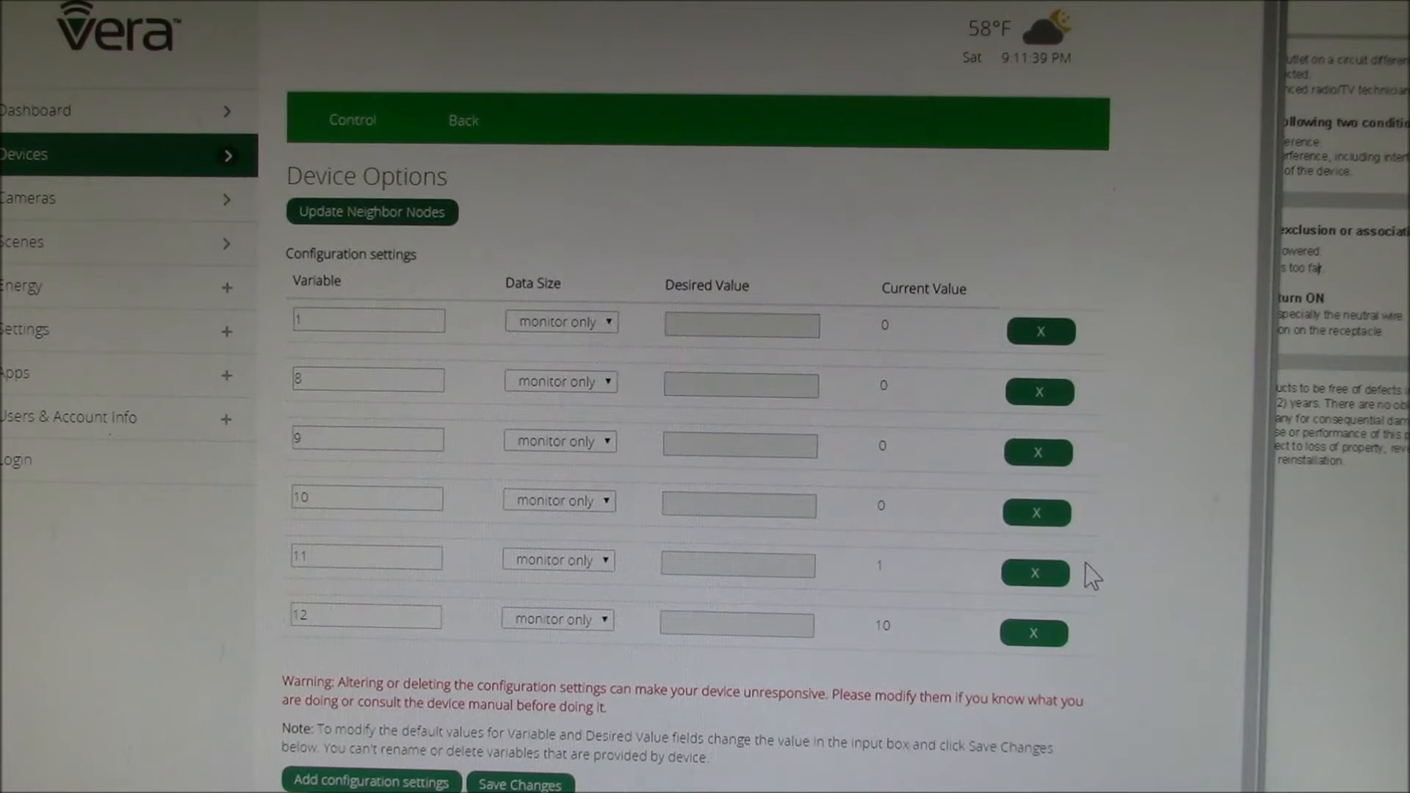
pyautogui.moveTo(926, 350)
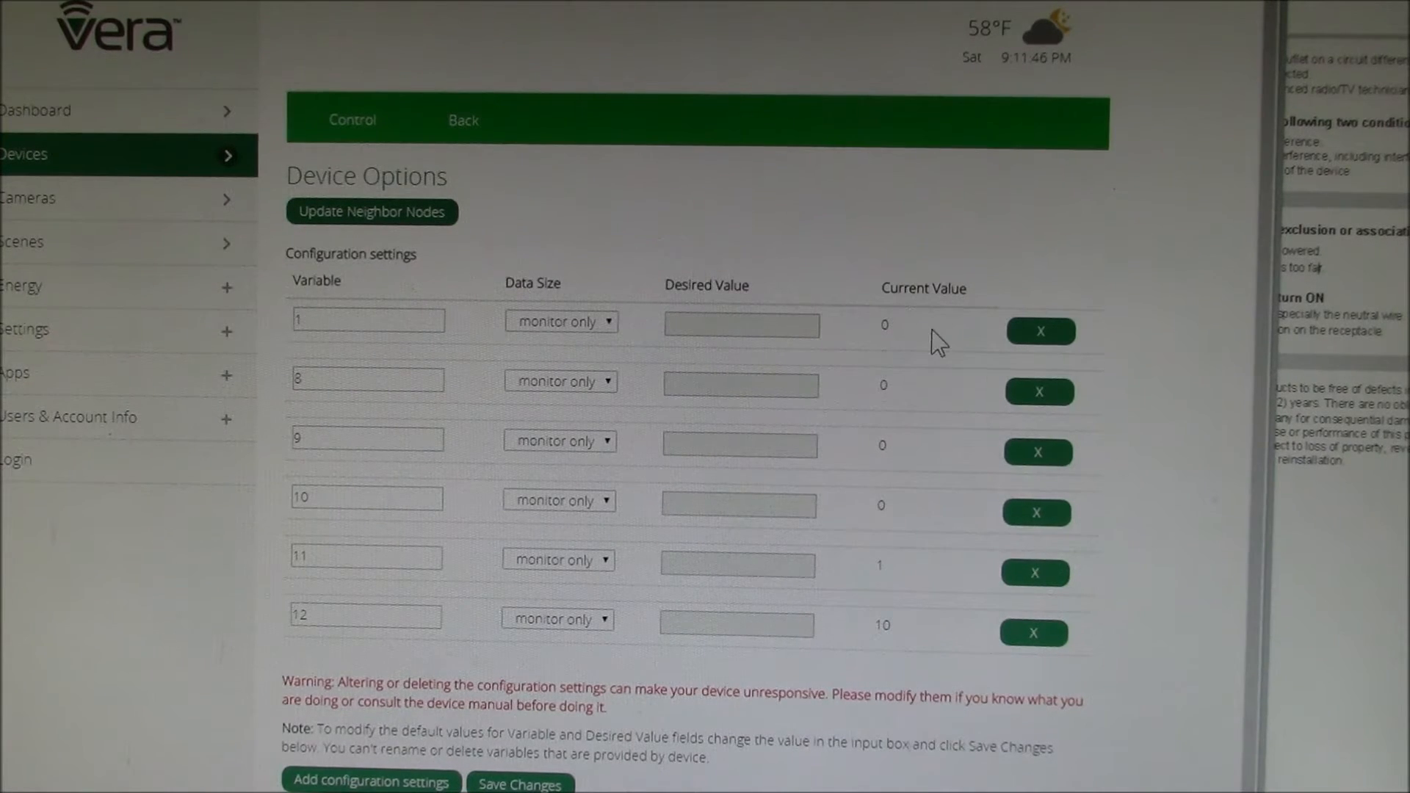
pyautogui.moveTo(901, 399)
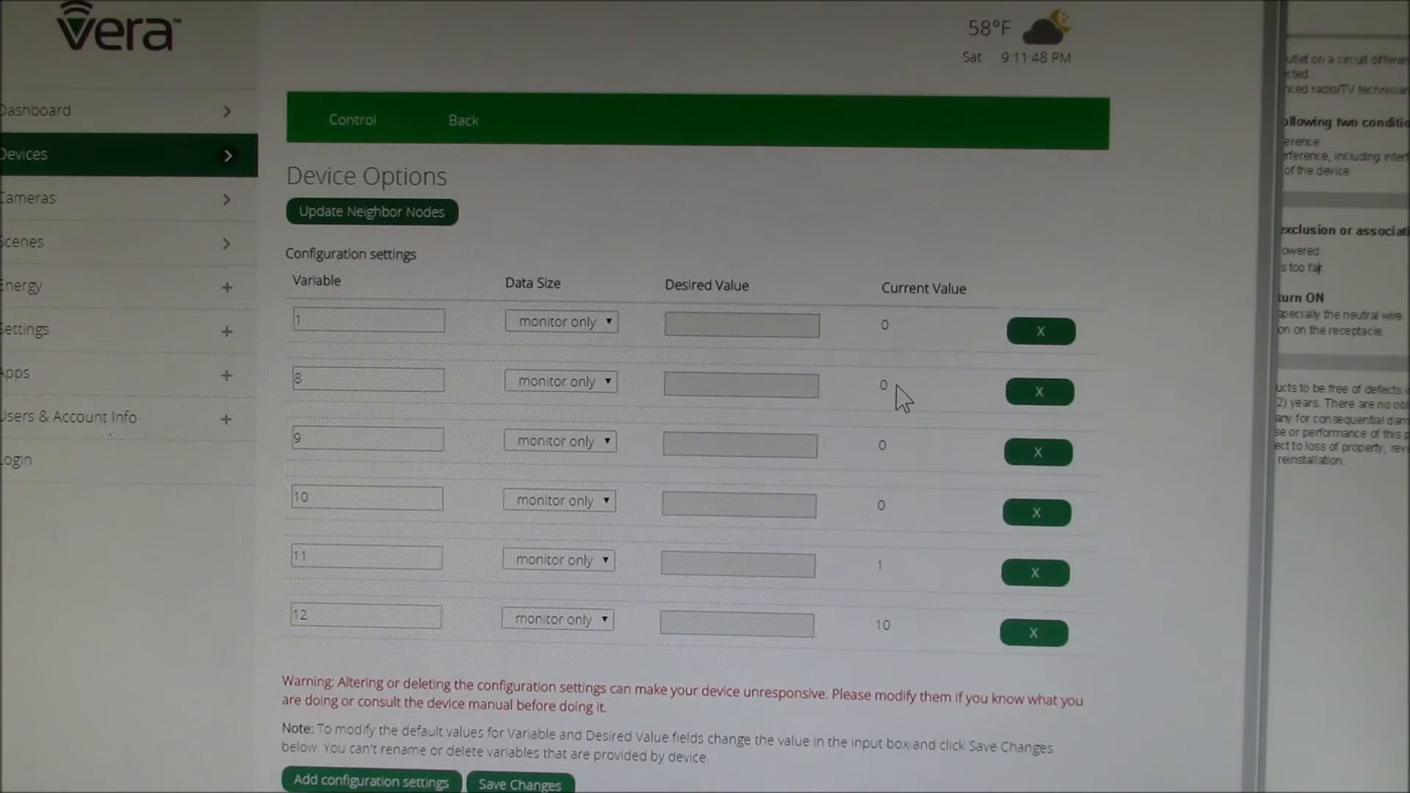
pyautogui.moveTo(899, 585)
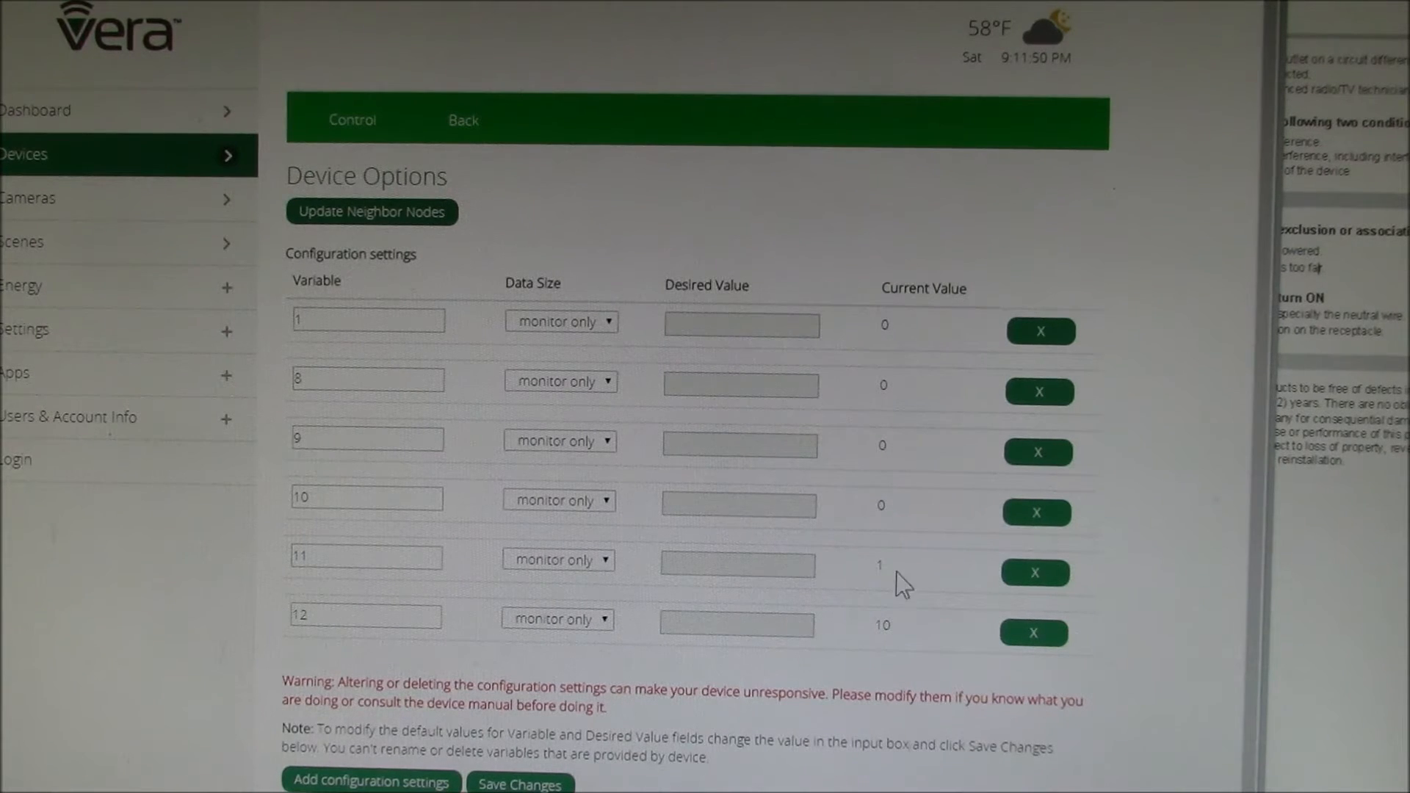
pyautogui.moveTo(1214, 620)
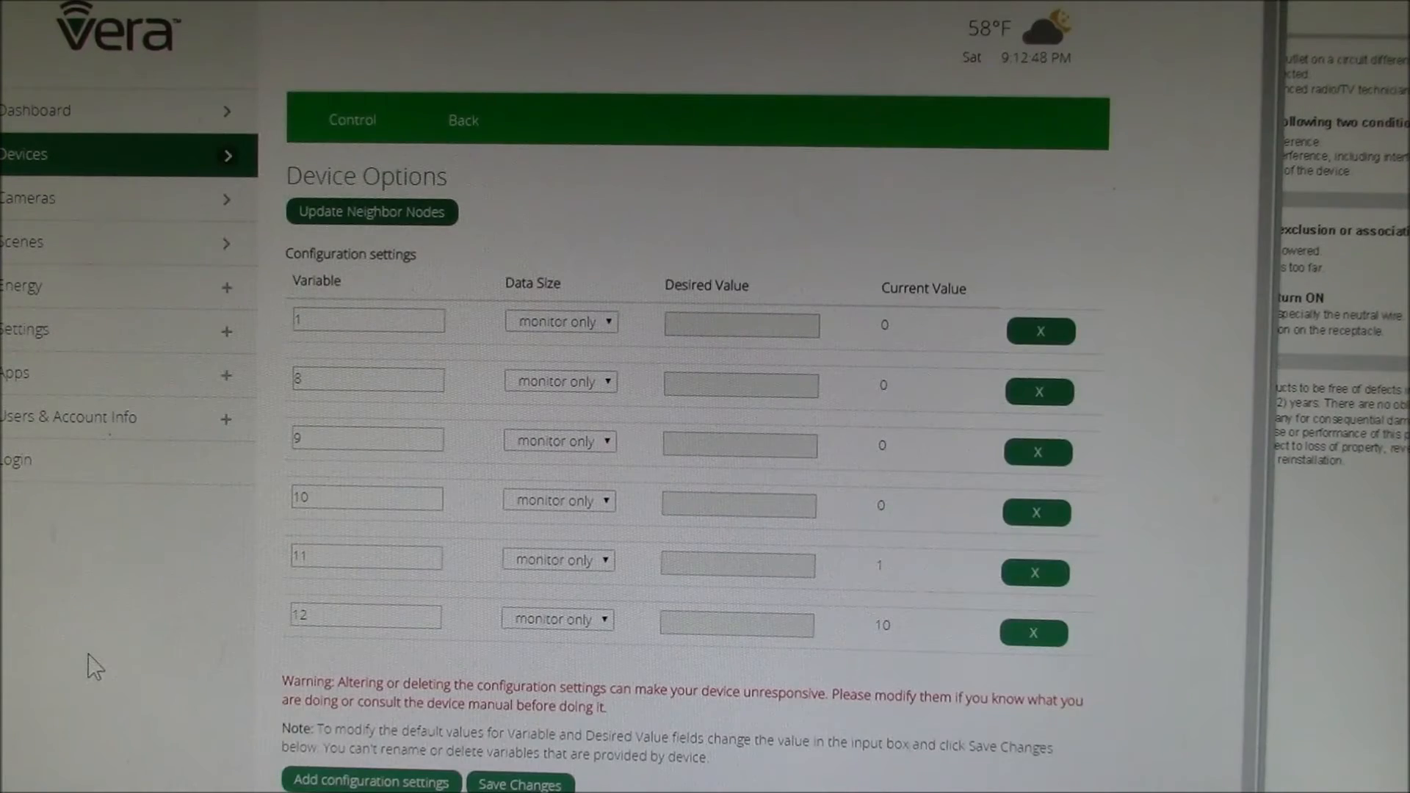
pyautogui.moveTo(196, 632)
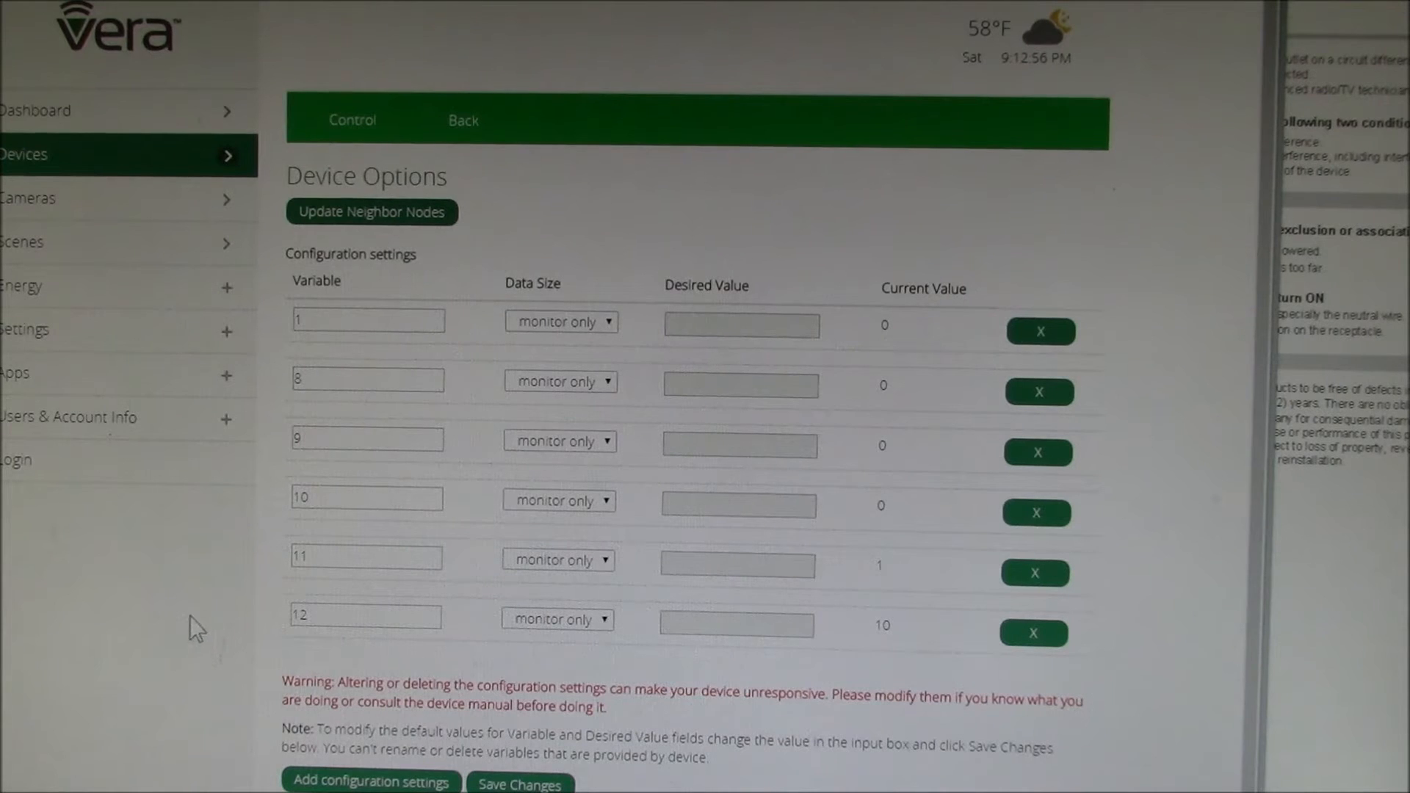
pyautogui.moveTo(462, 119)
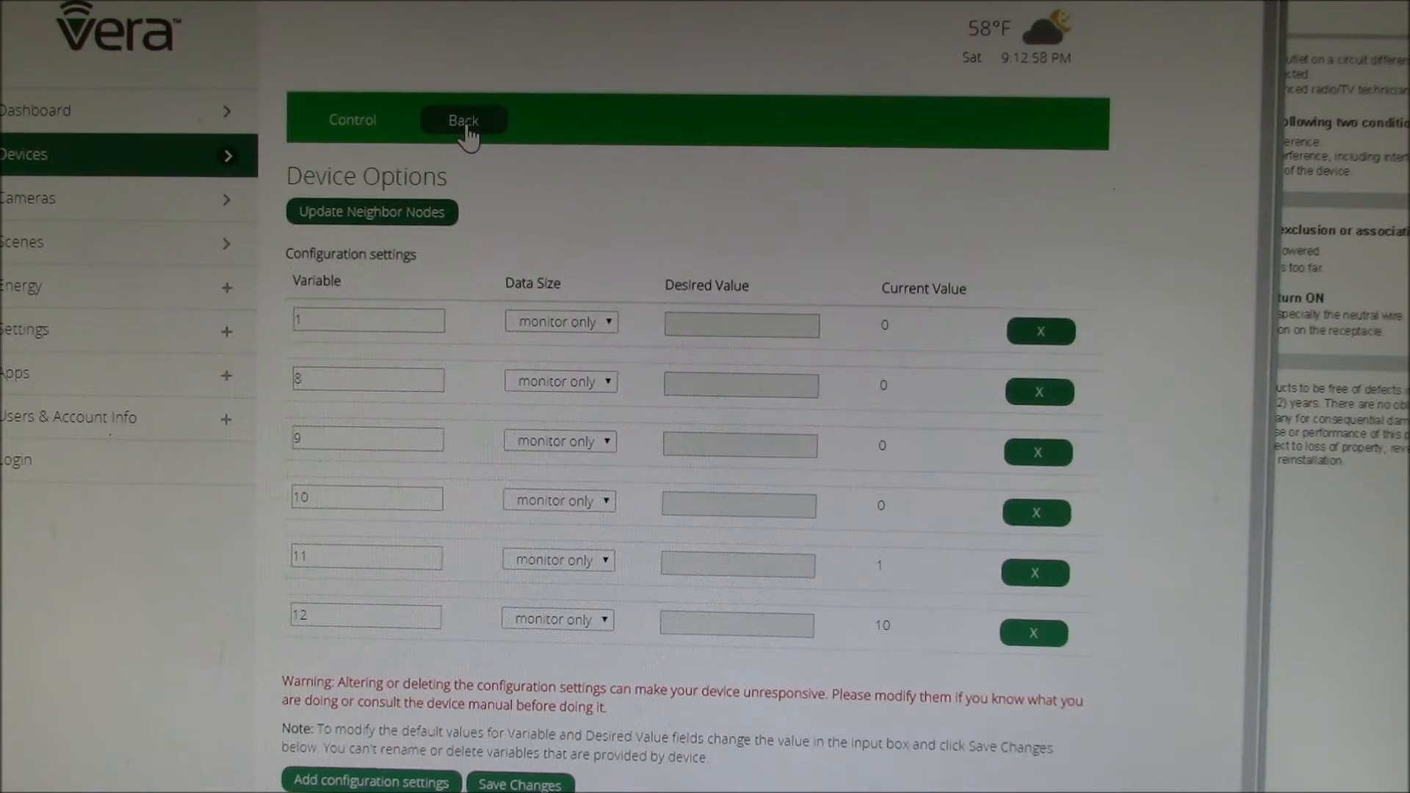
# Step: Return to the dashboard and cycle the Refrigerator outlet off and on until it reports about 10.5 watts
pyautogui.click(462, 119)
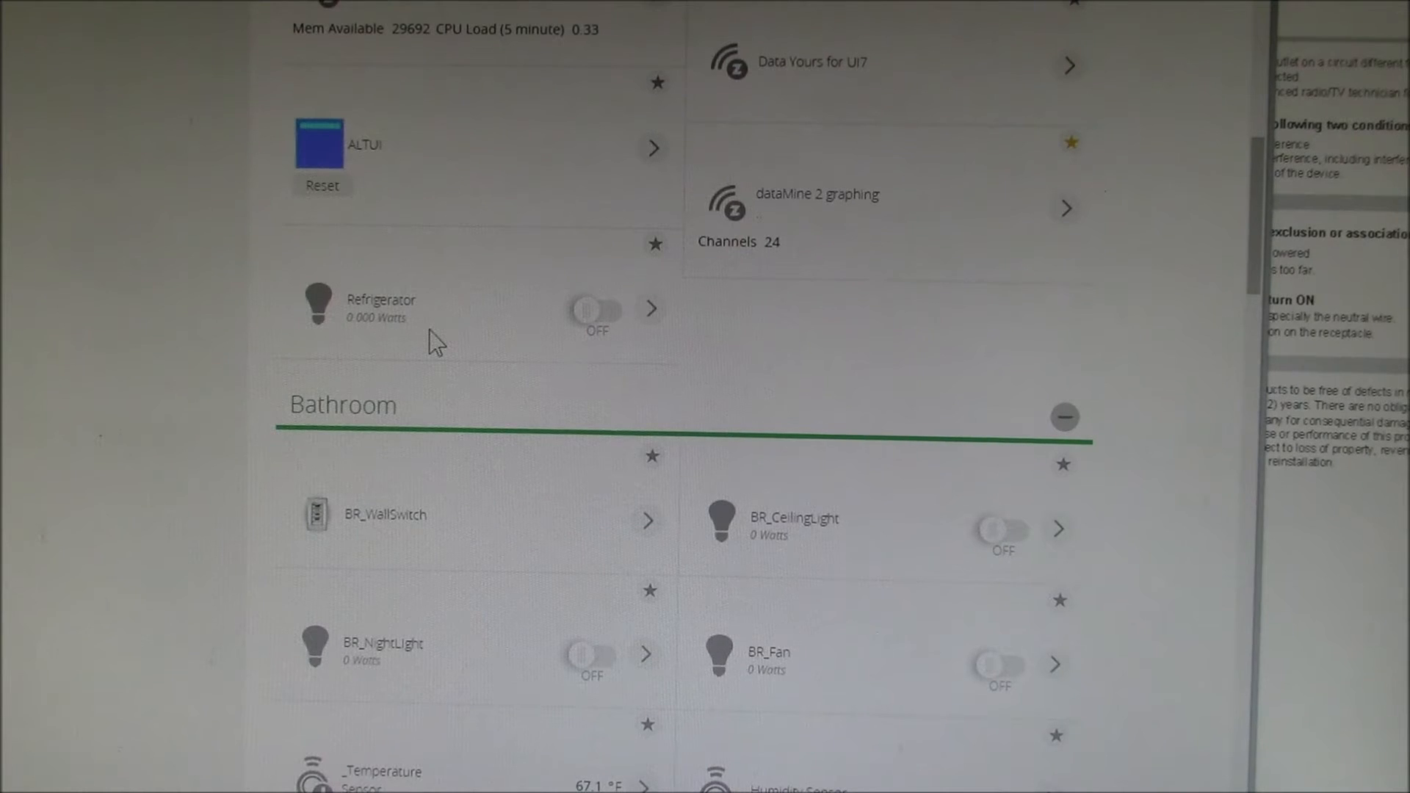
pyautogui.moveTo(596, 323)
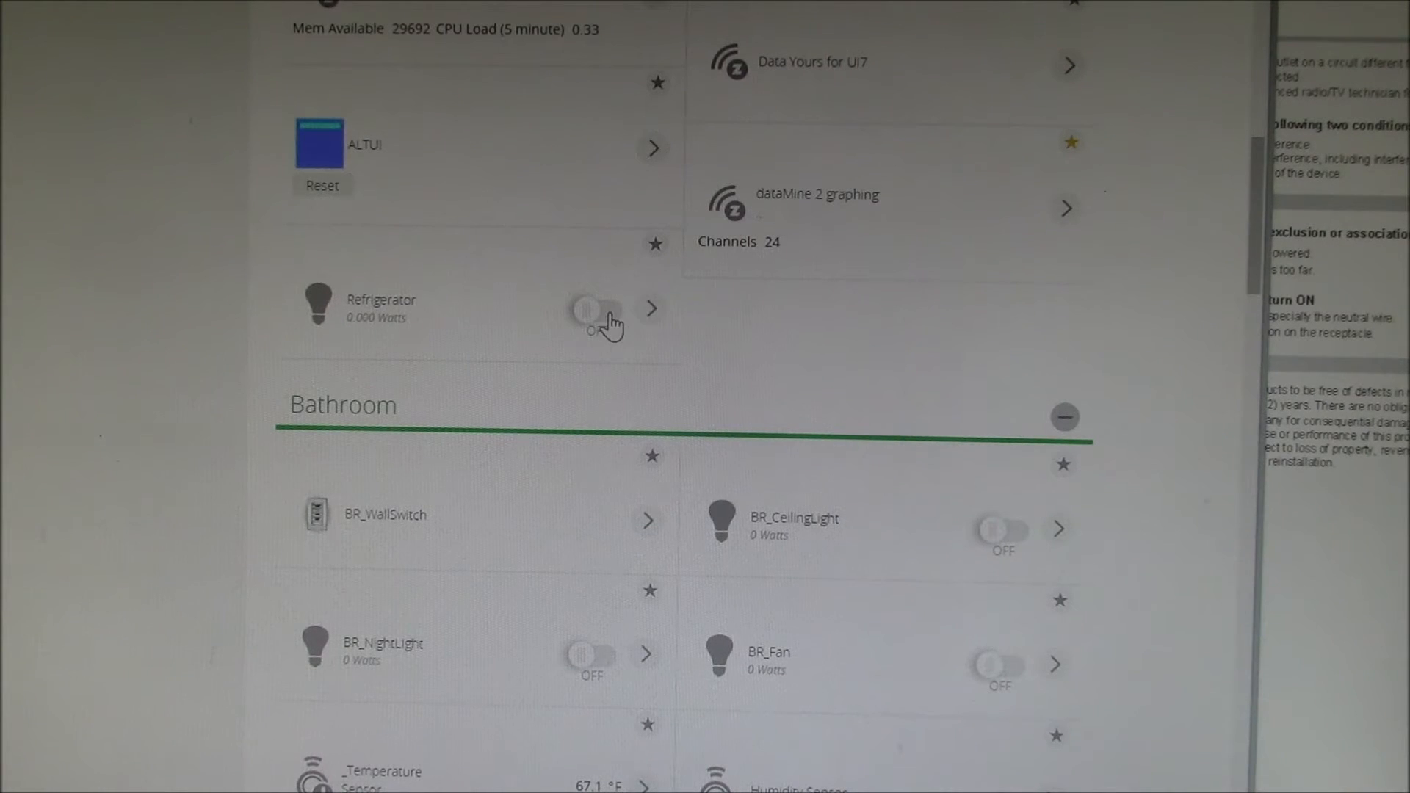
pyautogui.click(590, 308)
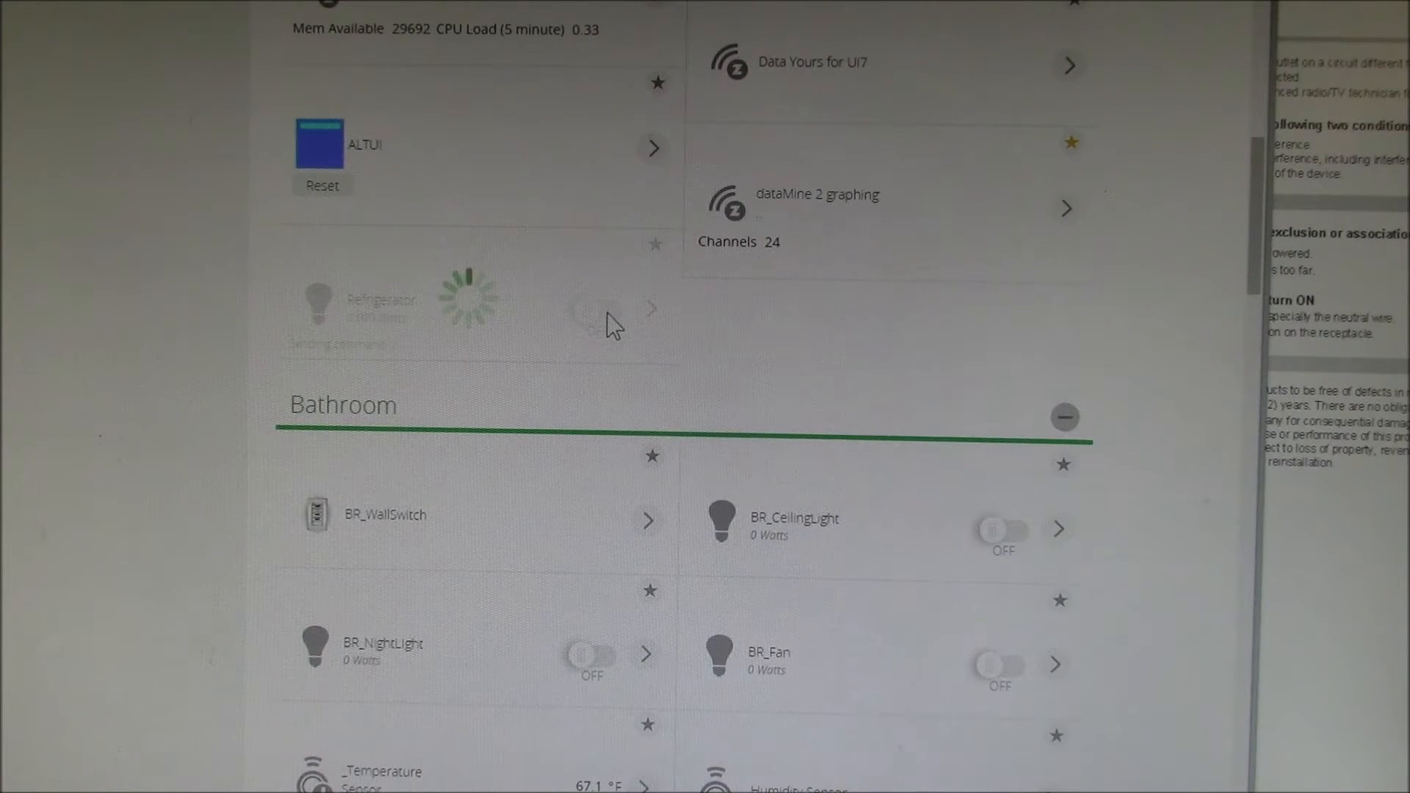
pyautogui.click(589, 309)
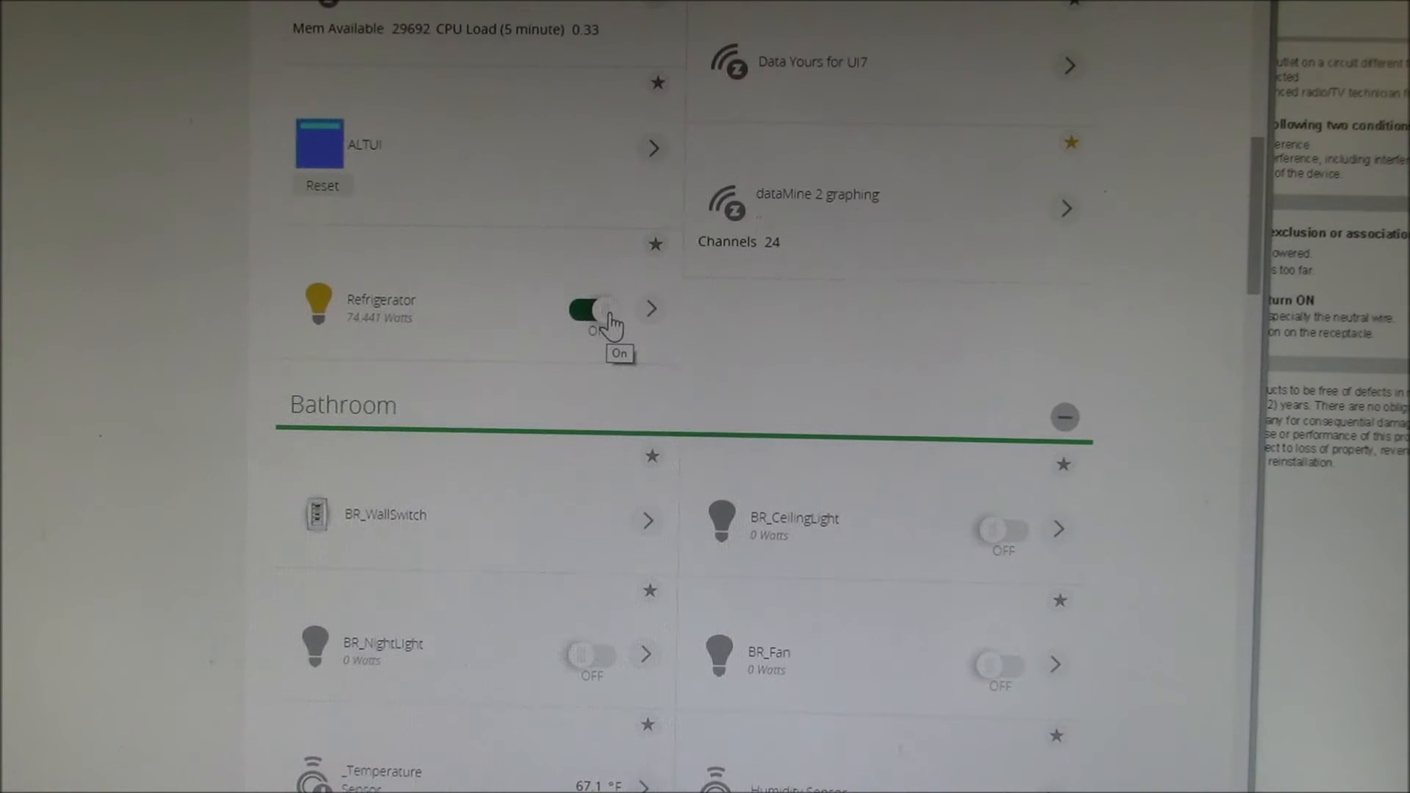
pyautogui.click(583, 308)
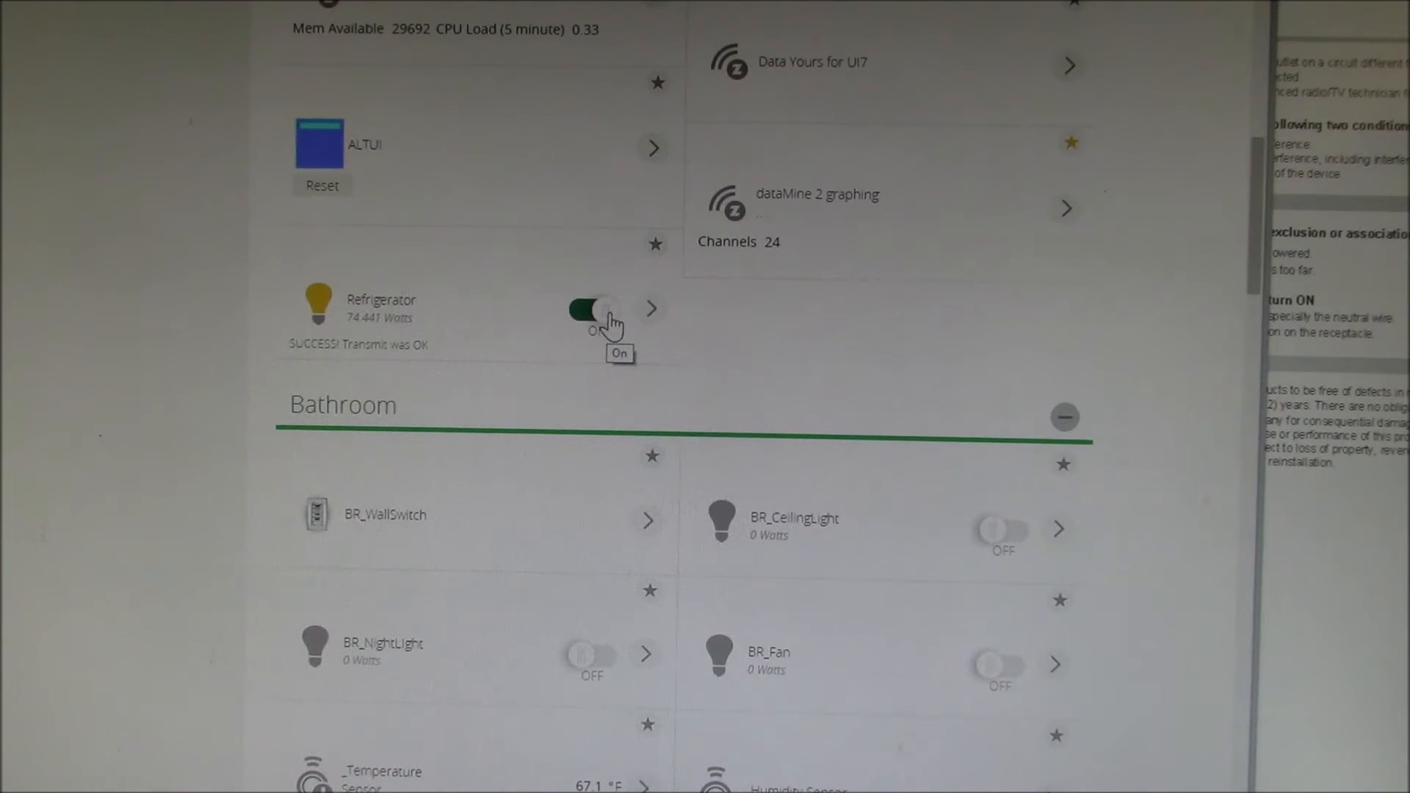
pyautogui.click(589, 309)
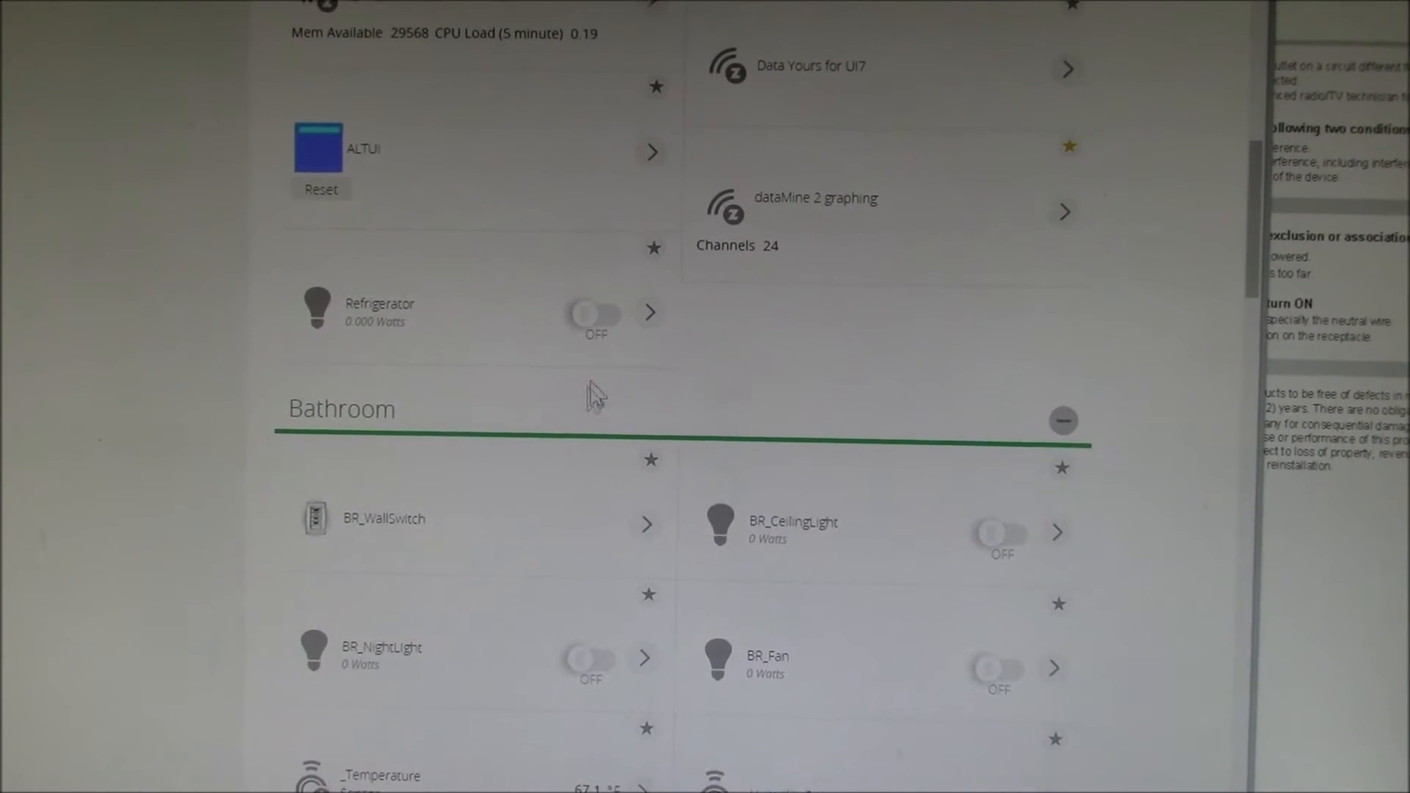
pyautogui.click(594, 313)
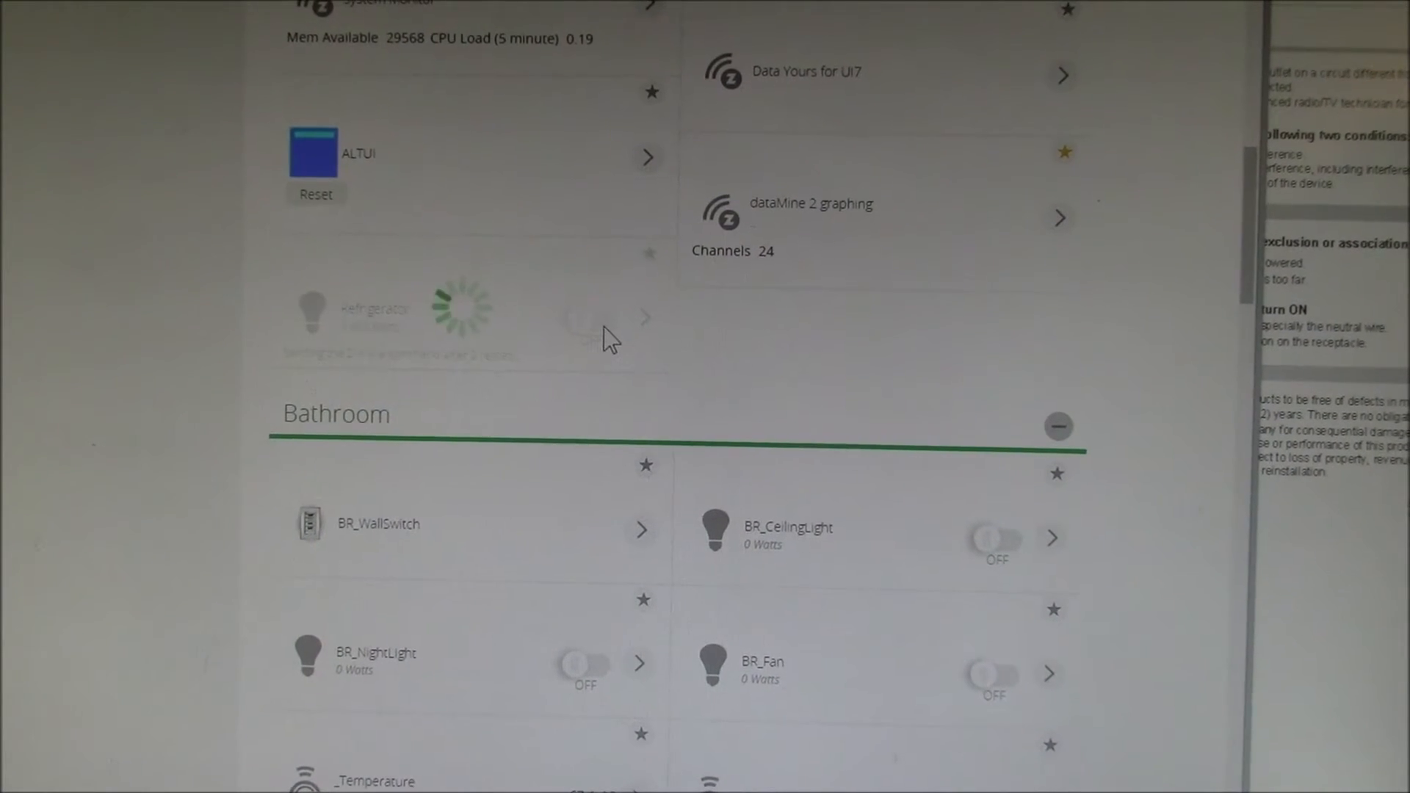
pyautogui.click(589, 316)
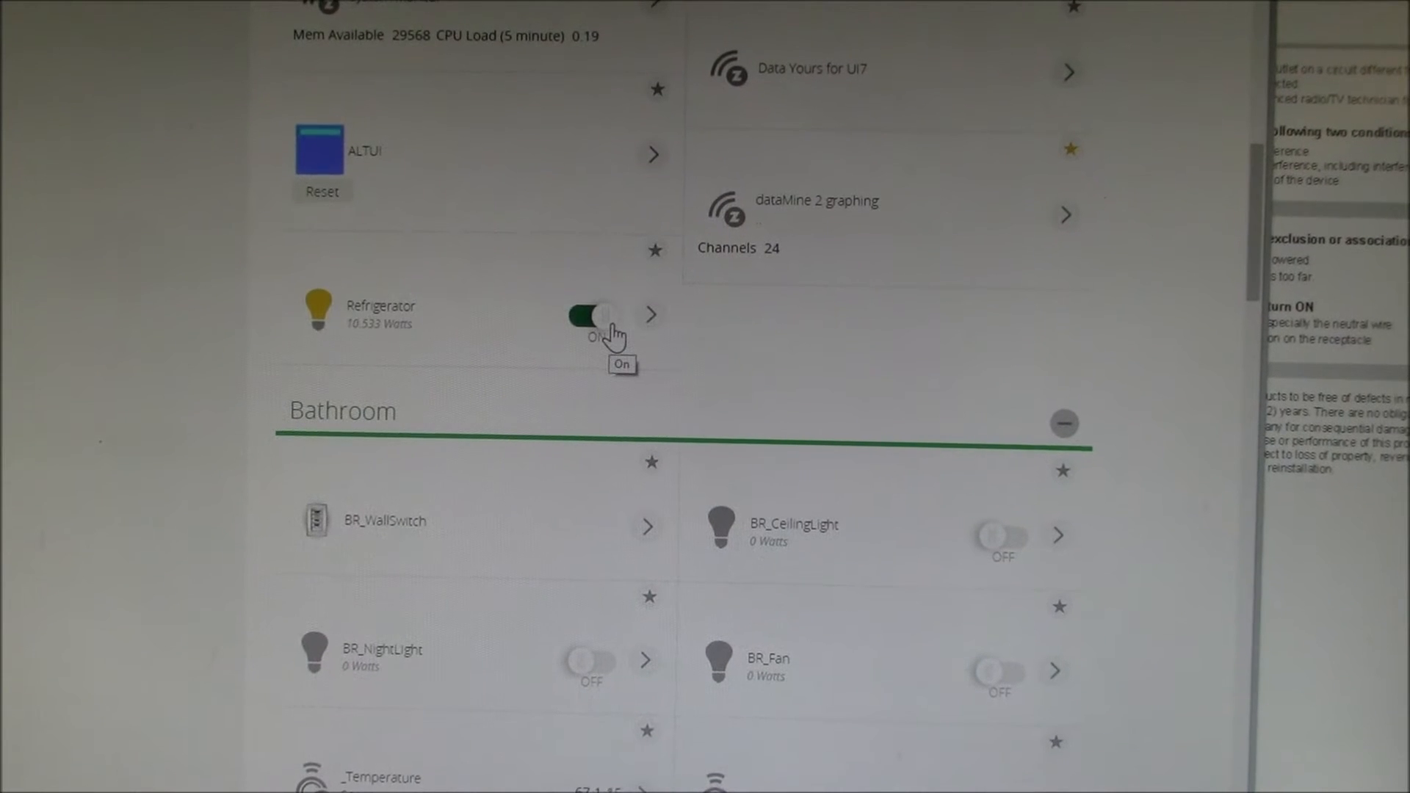
pyautogui.click(589, 315)
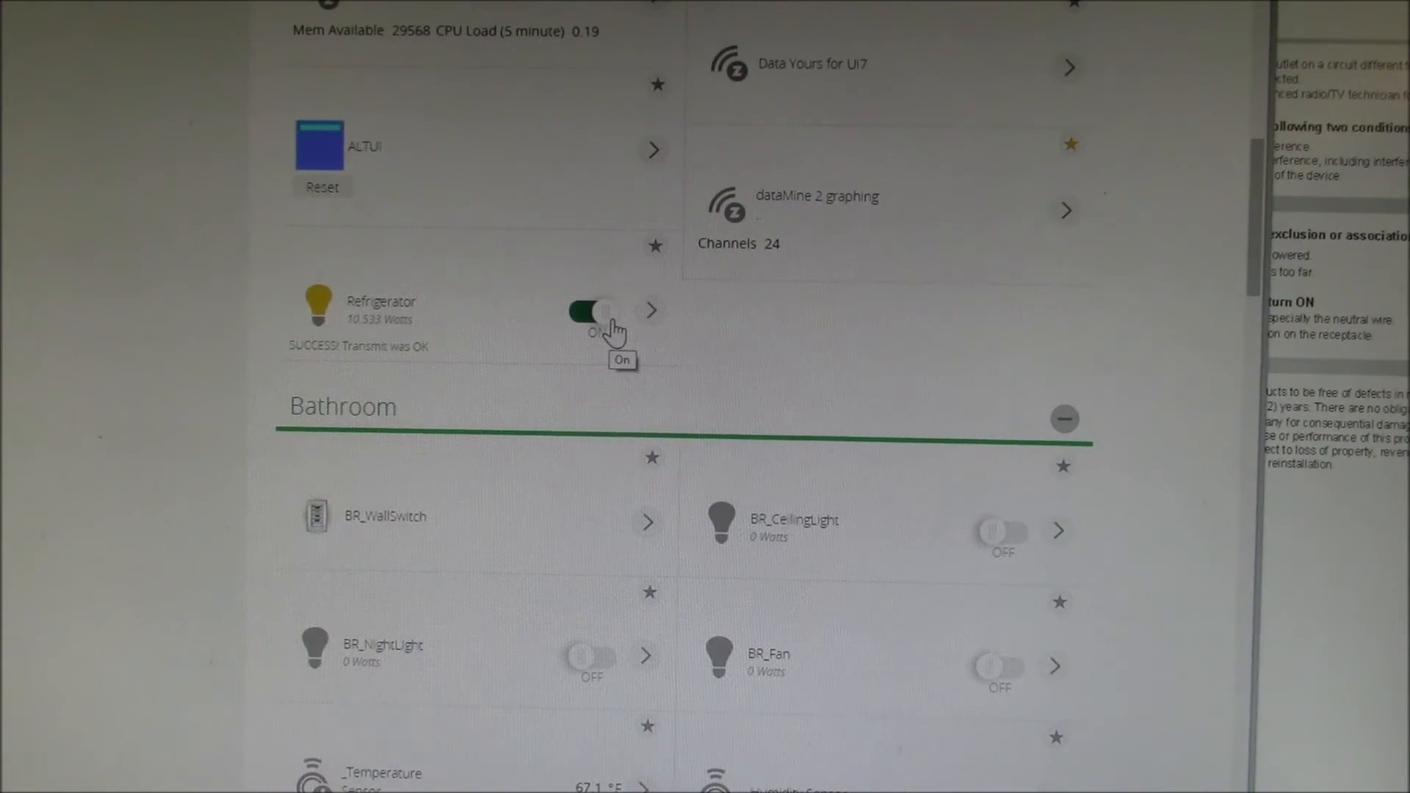